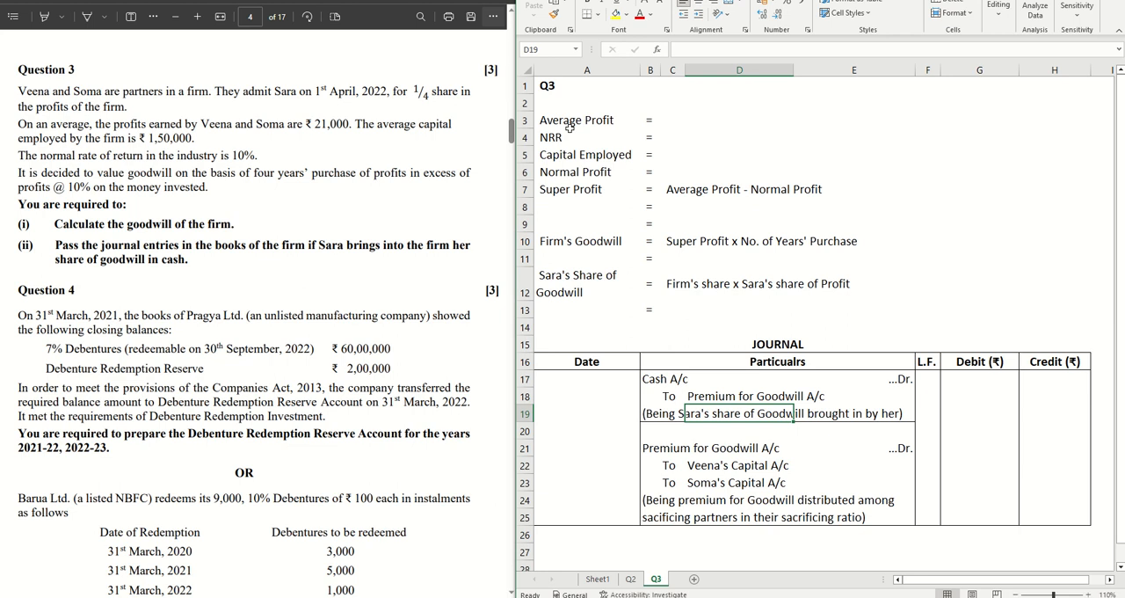
{"action": "mouse_move", "coordinate": [566, 127]}
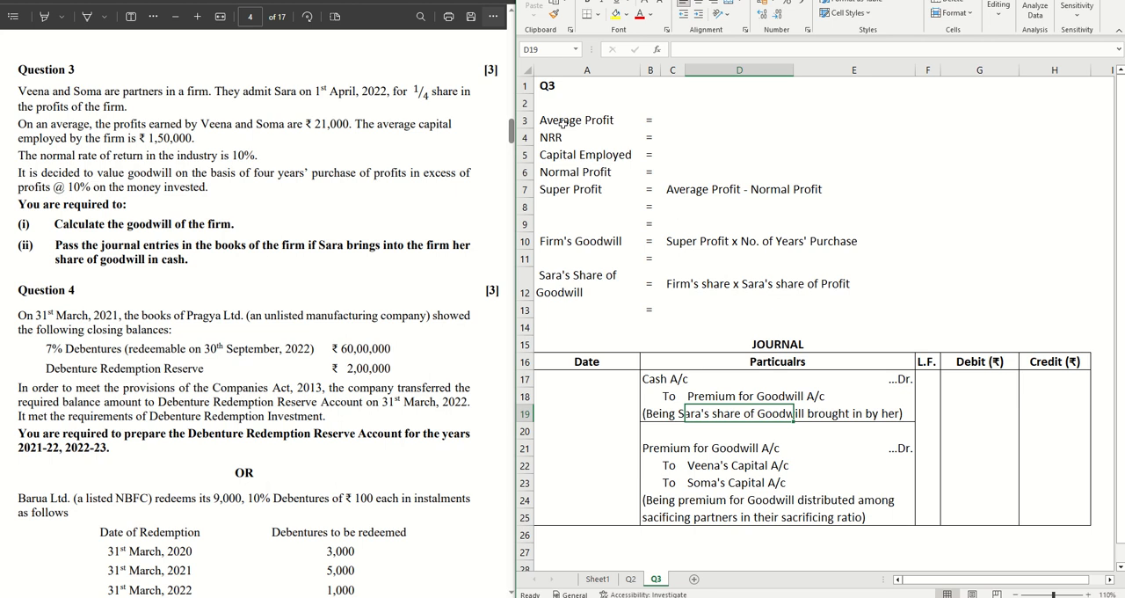
{"action": "mouse_move", "coordinate": [610, 133]}
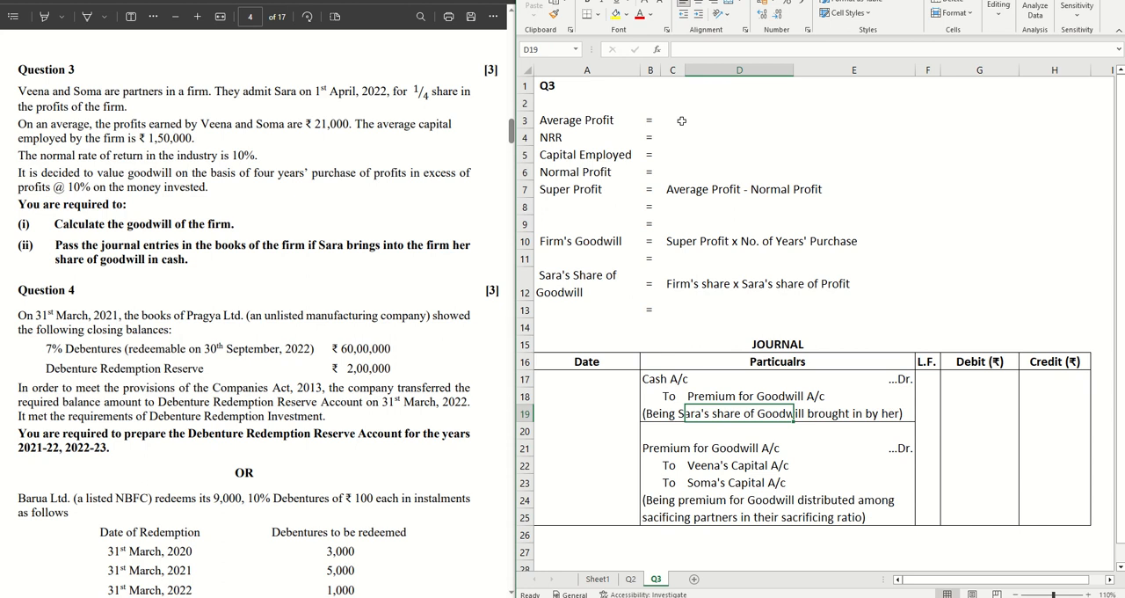
Enter average profit 21,000 and capital employed 150,000 in the Q3 workings.
{"action": "left_click", "coordinate": [738, 120]}
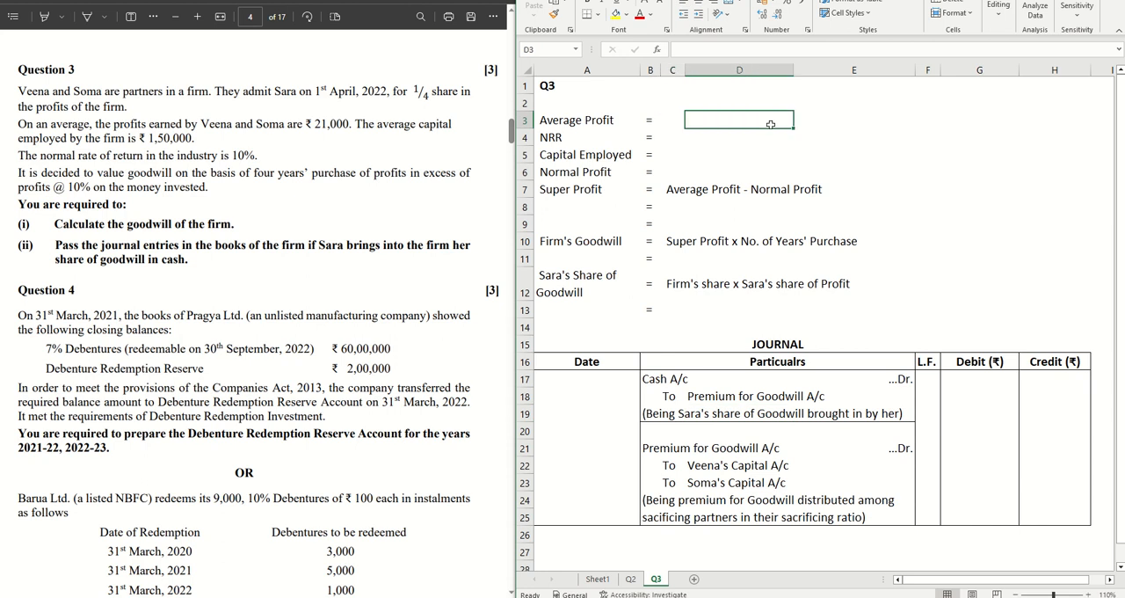
{"action": "type", "text": "210000"}
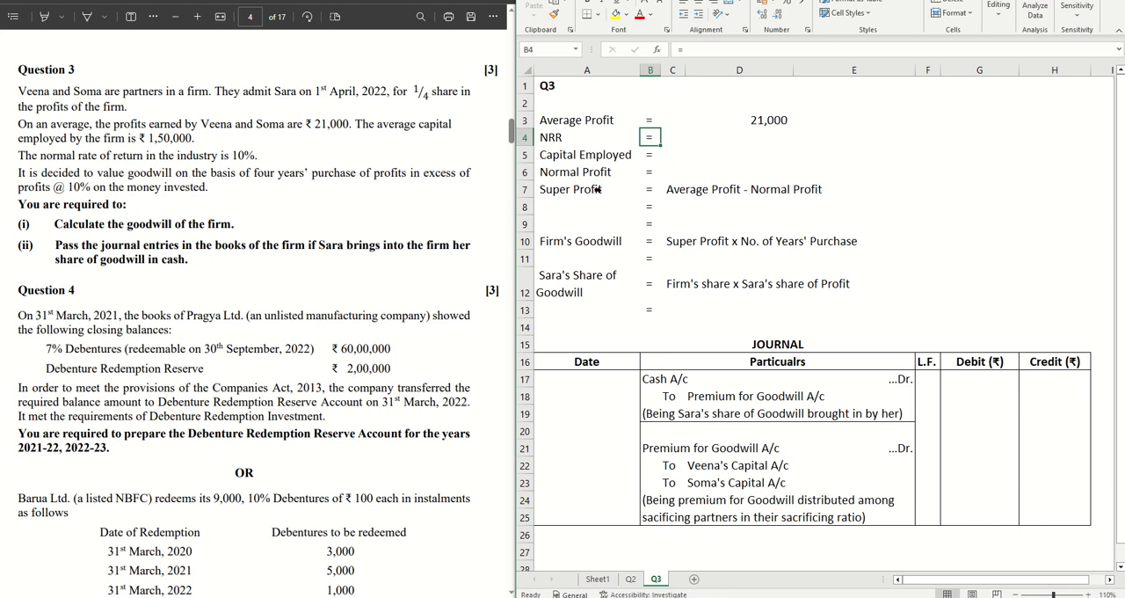
{"action": "left_click", "coordinate": [739, 154]}
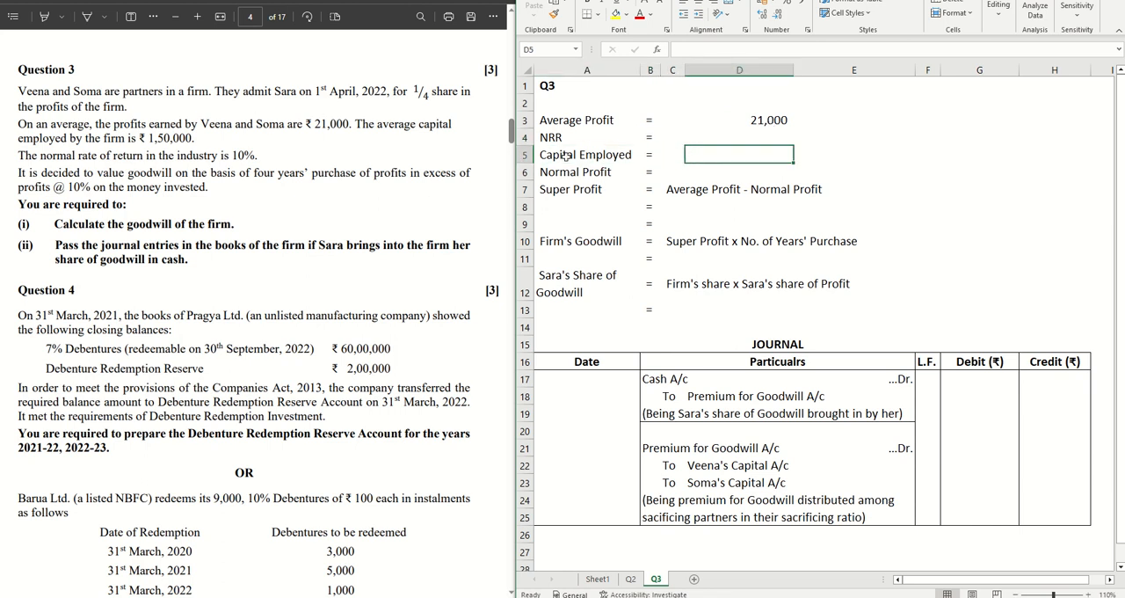
{"action": "type", "text": "1500"}
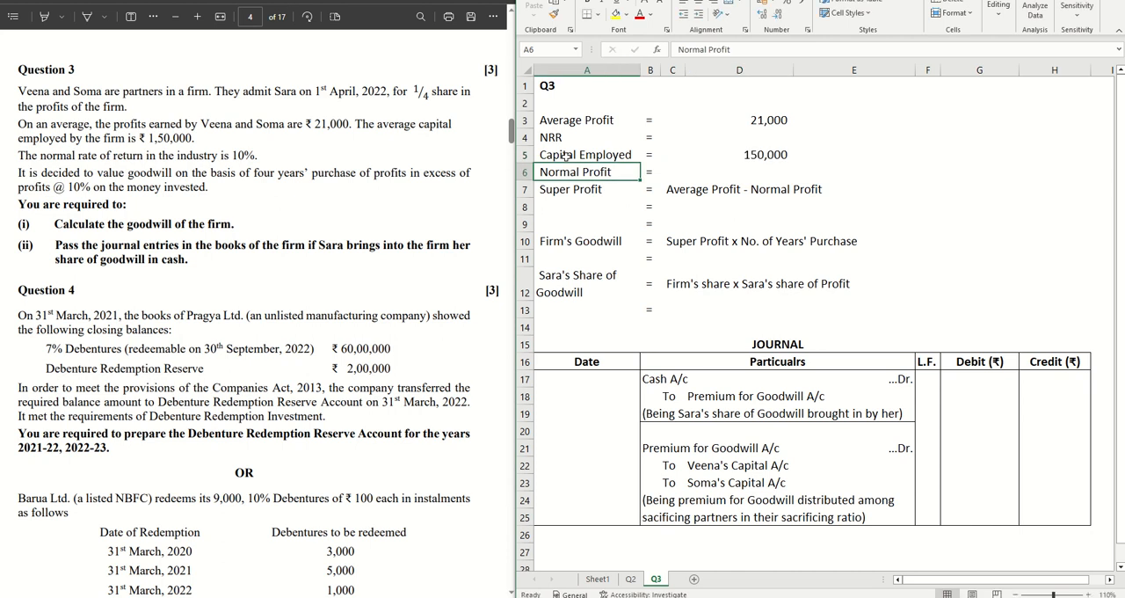
Enter the NRR as 10%, correcting the first attempt.
{"action": "left_click", "coordinate": [739, 137]}
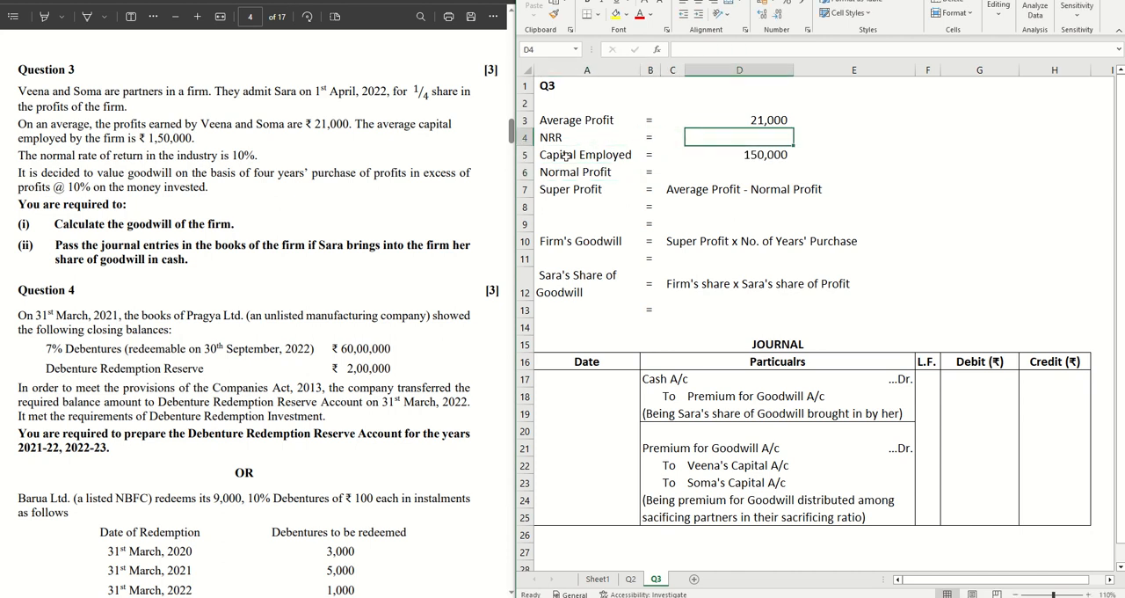
{"action": "type", "text": "0"}
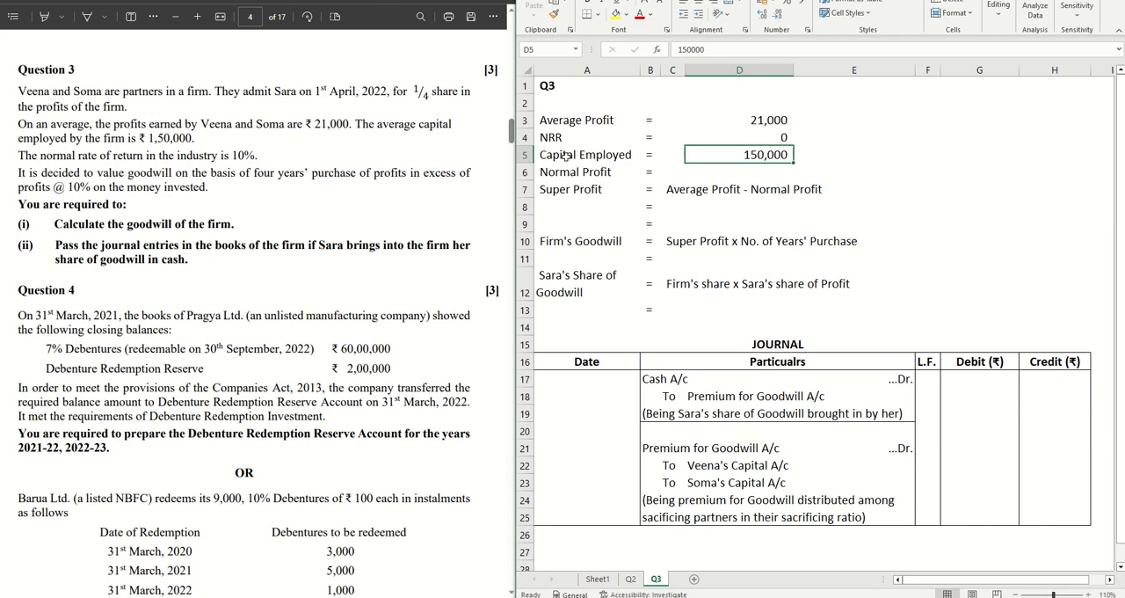
{"action": "left_click", "coordinate": [738, 137]}
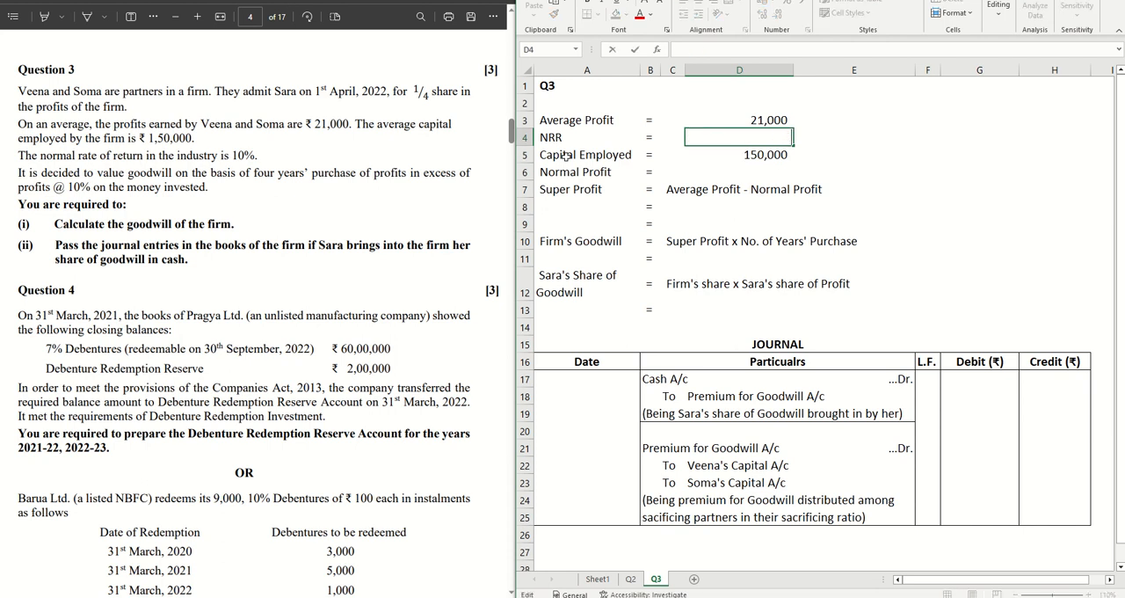
{"action": "type", "text": "10%"}
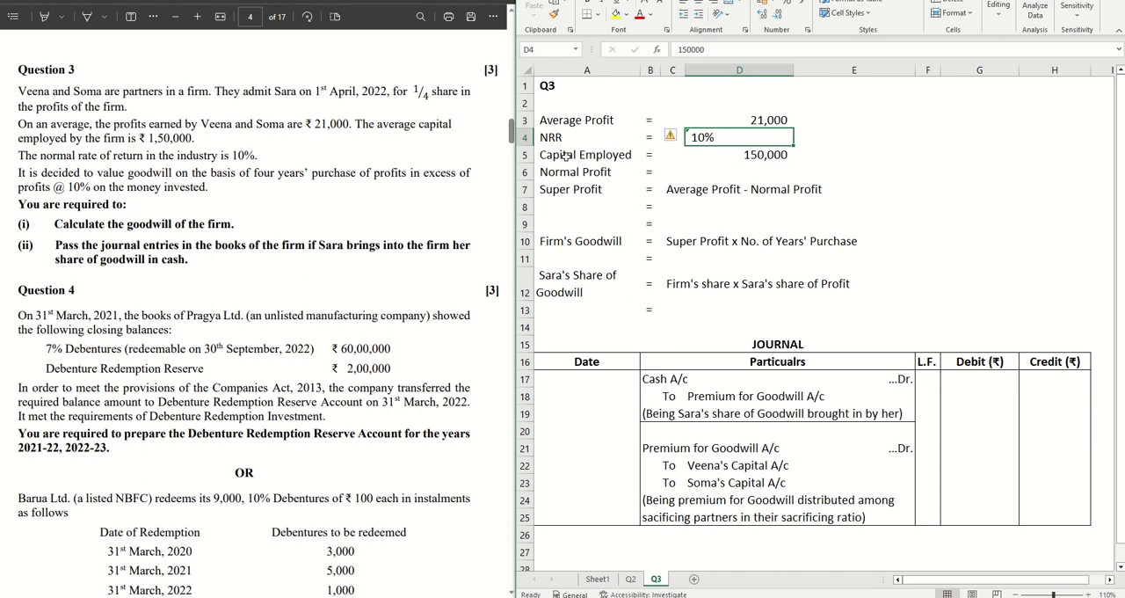
Write the normal profit working '10% of 150000 = 15,000'.
{"action": "left_click", "coordinate": [738, 172]}
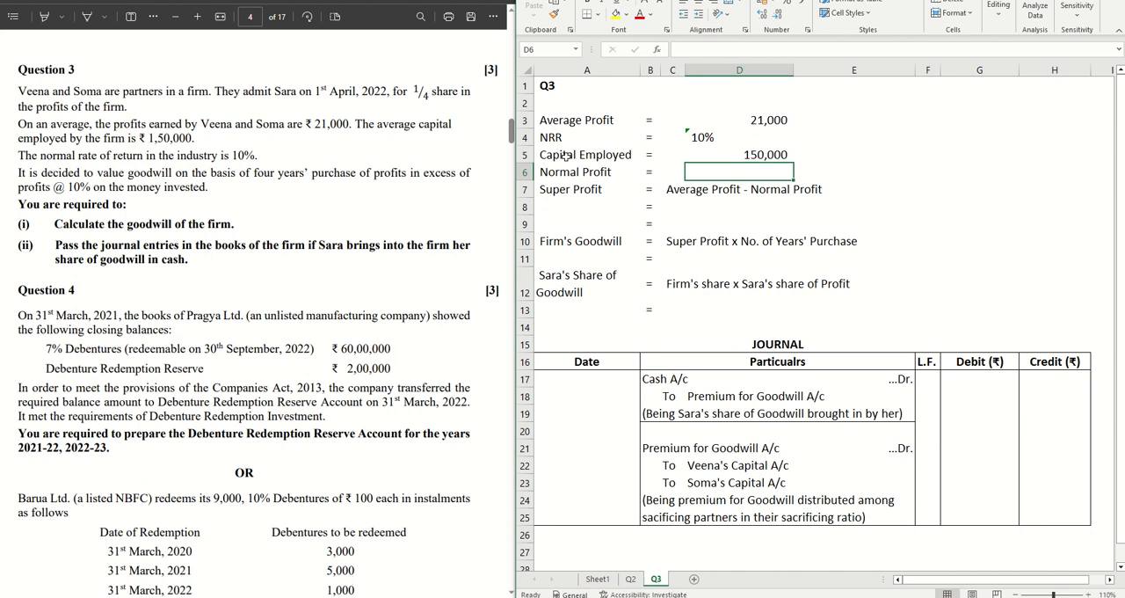
{"action": "type", "text": "10% of 15"}
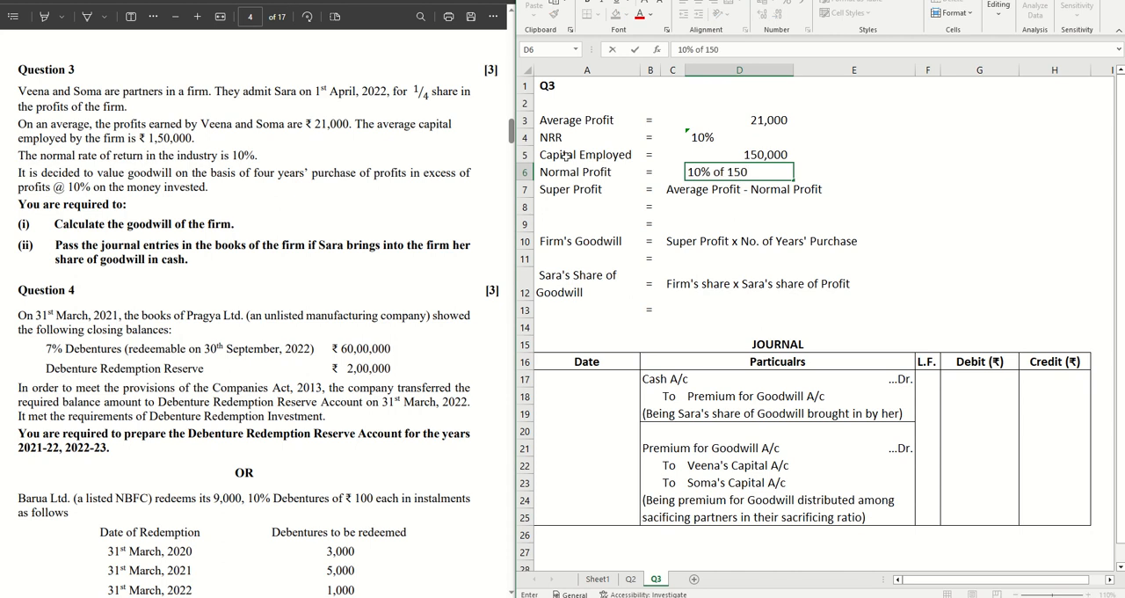
{"action": "type", "text": "000"}
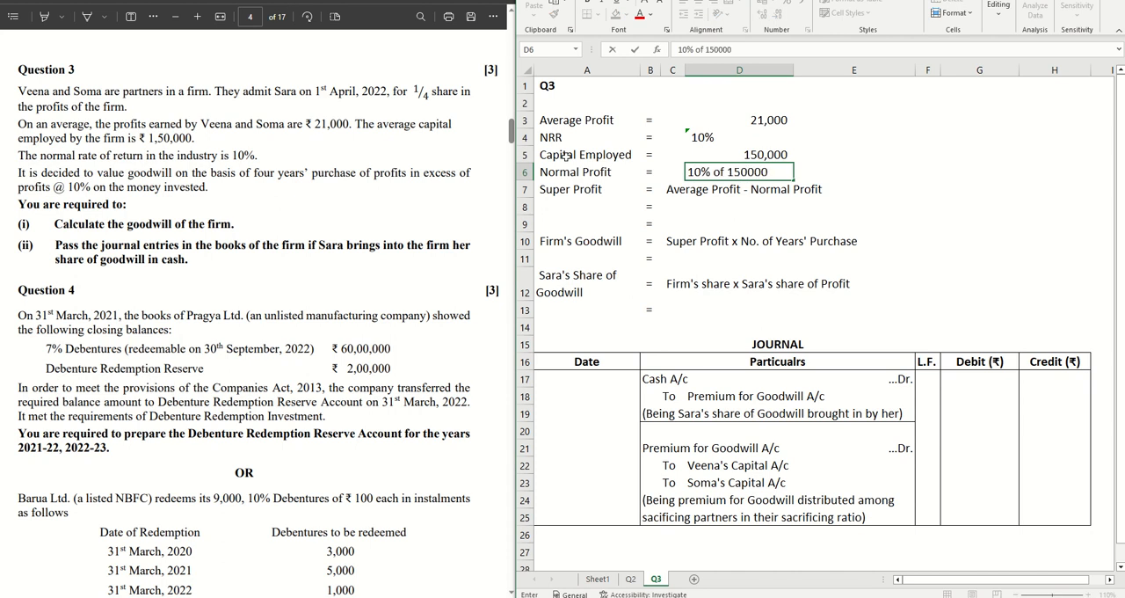
{"action": "type", "text": "= 15,000"}
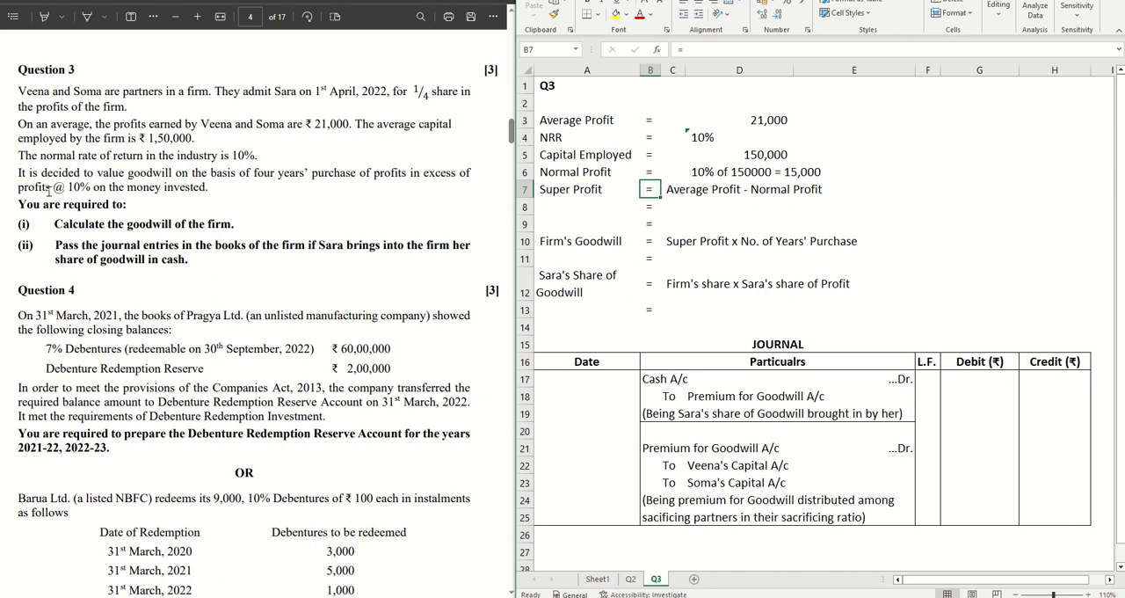
{"action": "left_click_drag", "start_coordinate": [17, 173], "coordinate": [79, 173]}
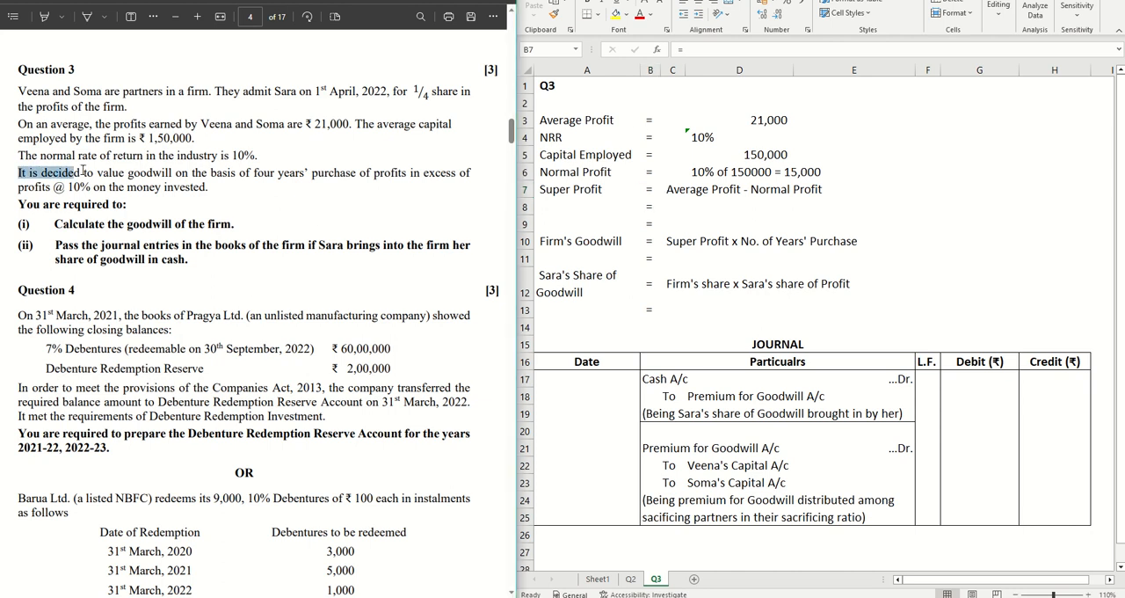
{"action": "left_click_drag", "start_coordinate": [79, 172], "coordinate": [306, 172]}
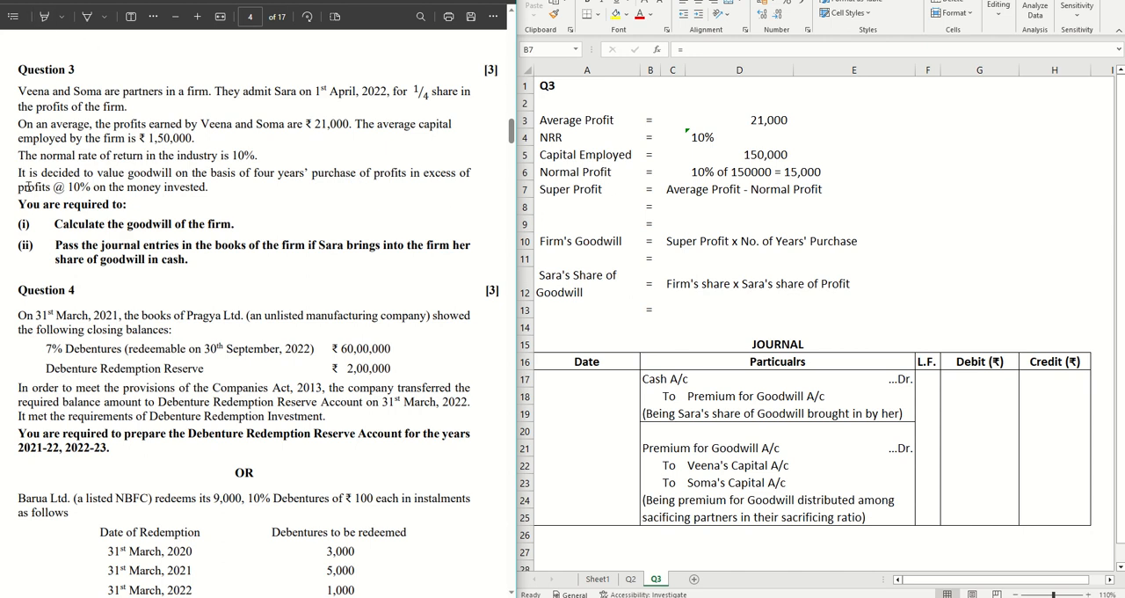
{"action": "mouse_move", "coordinate": [222, 195]}
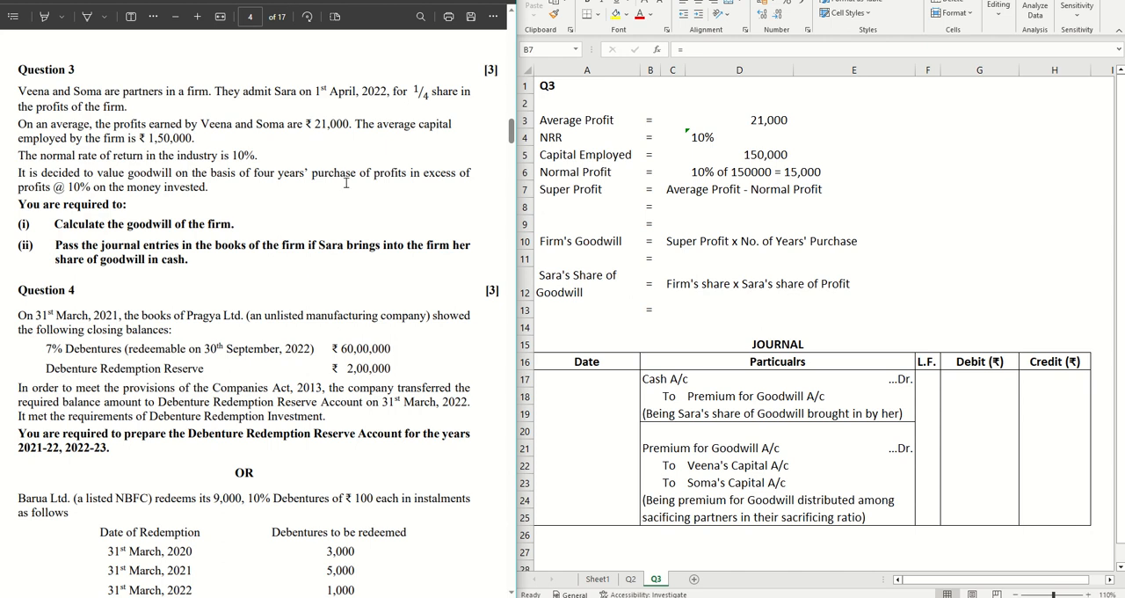
{"action": "left_click", "coordinate": [651, 190]}
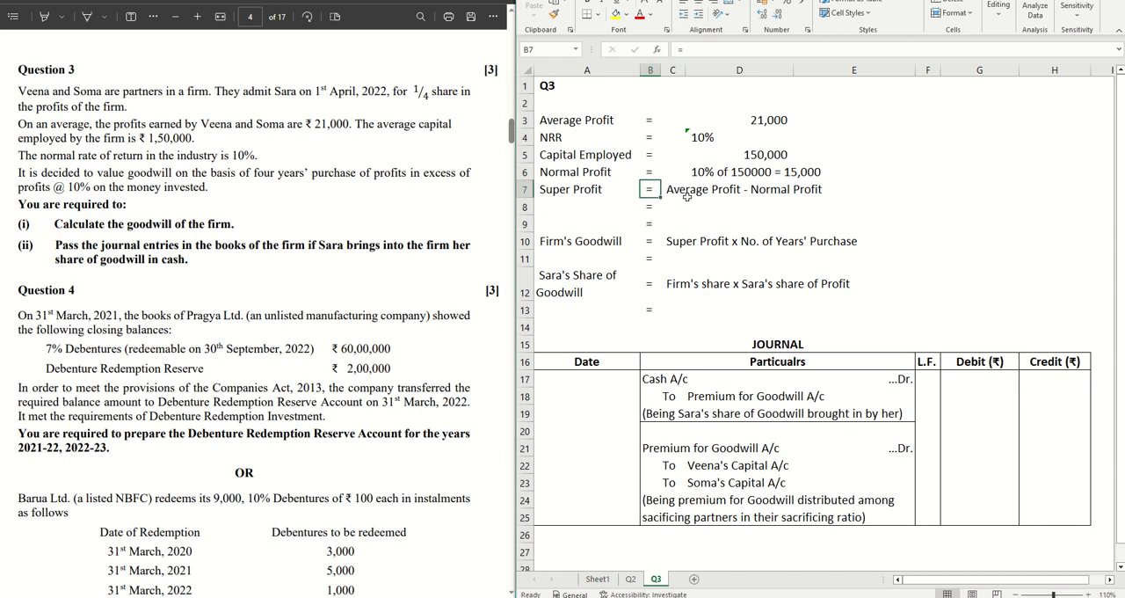
{"action": "left_click", "coordinate": [671, 208]}
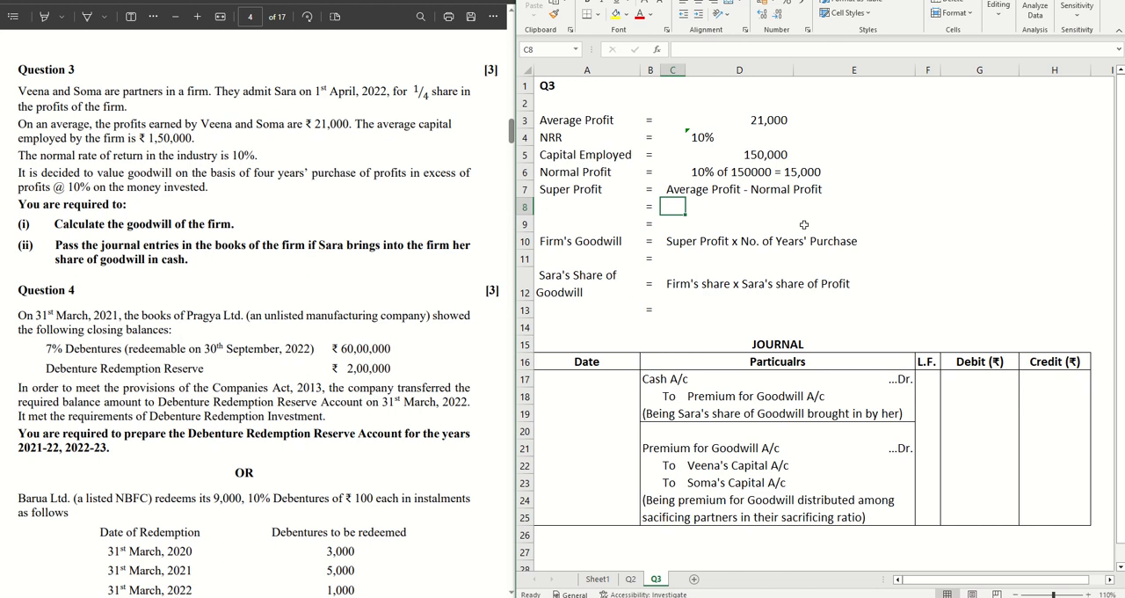
Write the super profit working 21000 - 15000 with the result 6,000 on the row below.
{"action": "type", "text": "21000 -"}
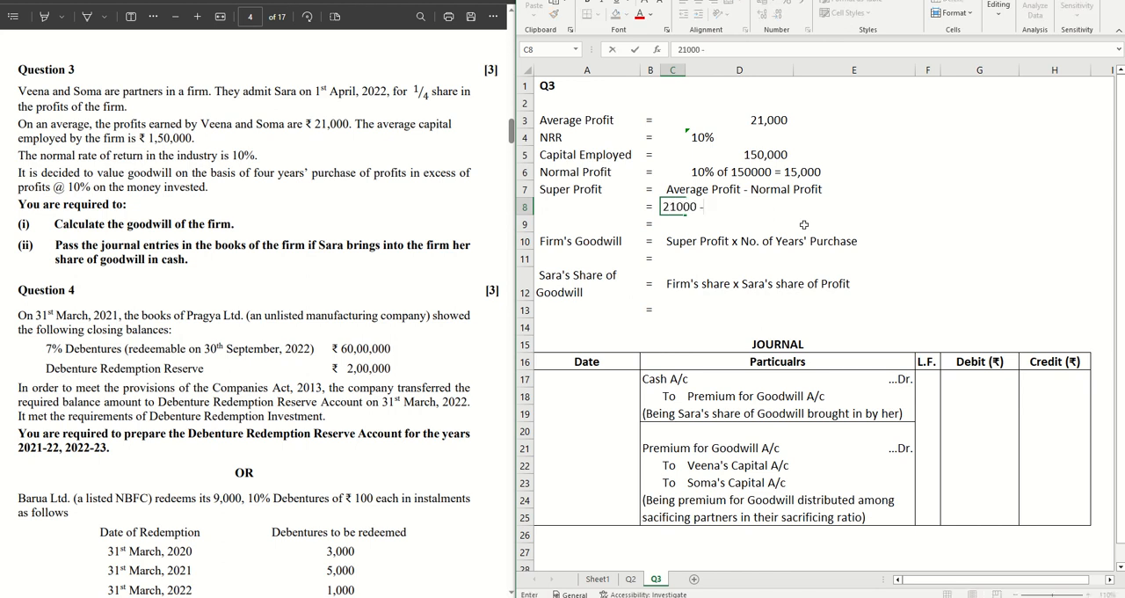
{"action": "type", "text": "1500"}
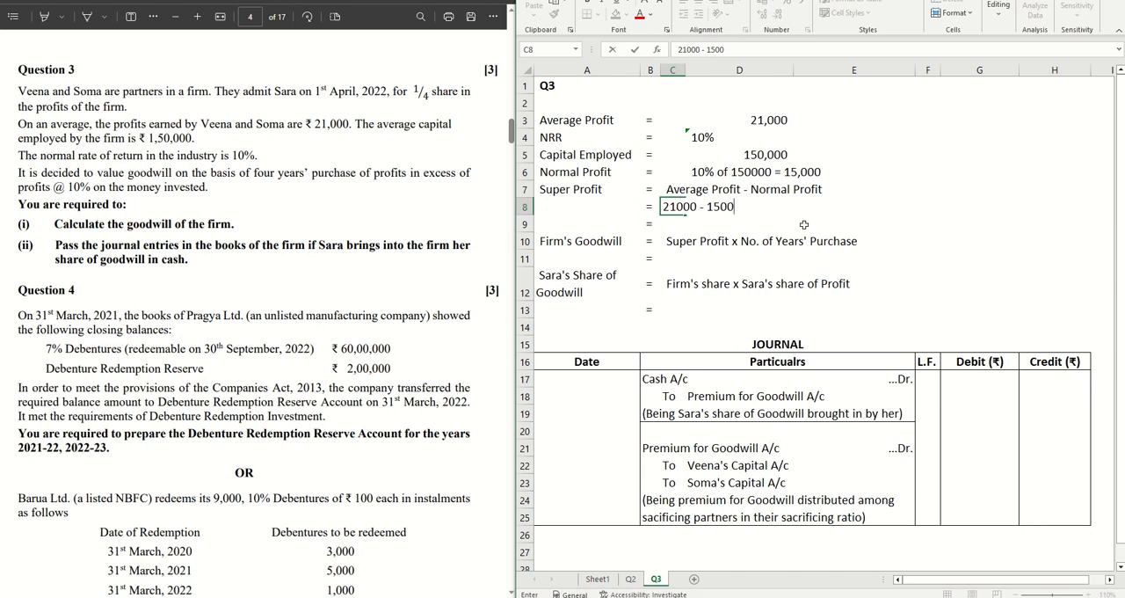
{"action": "key", "text": "enter"}
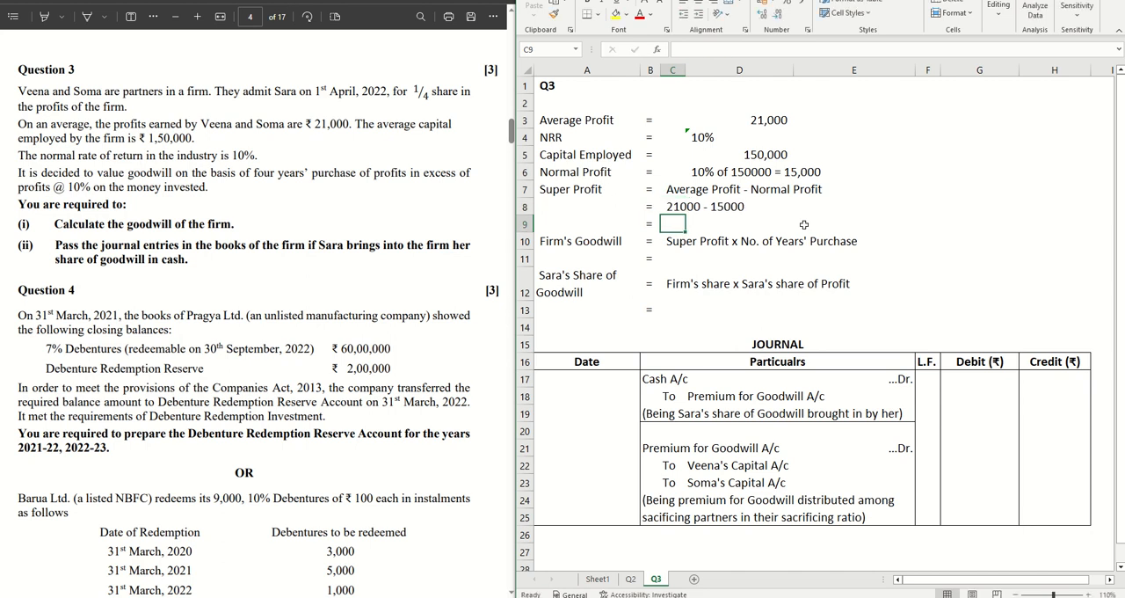
{"action": "type", "text": "=21000"}
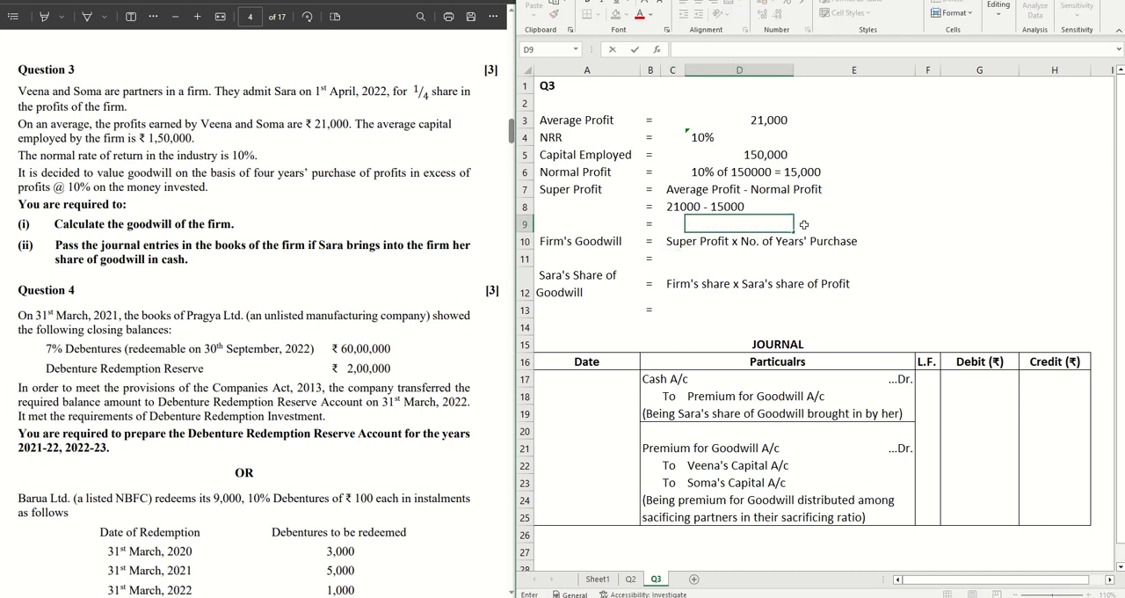
{"action": "type", "text": "6000"}
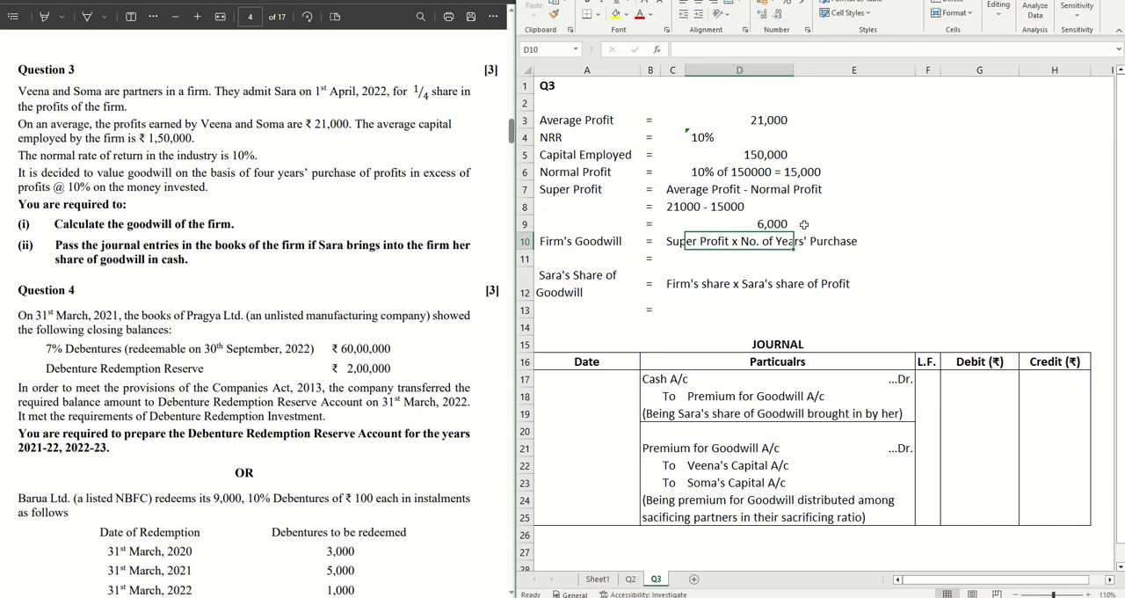
{"action": "left_click", "coordinate": [738, 223]}
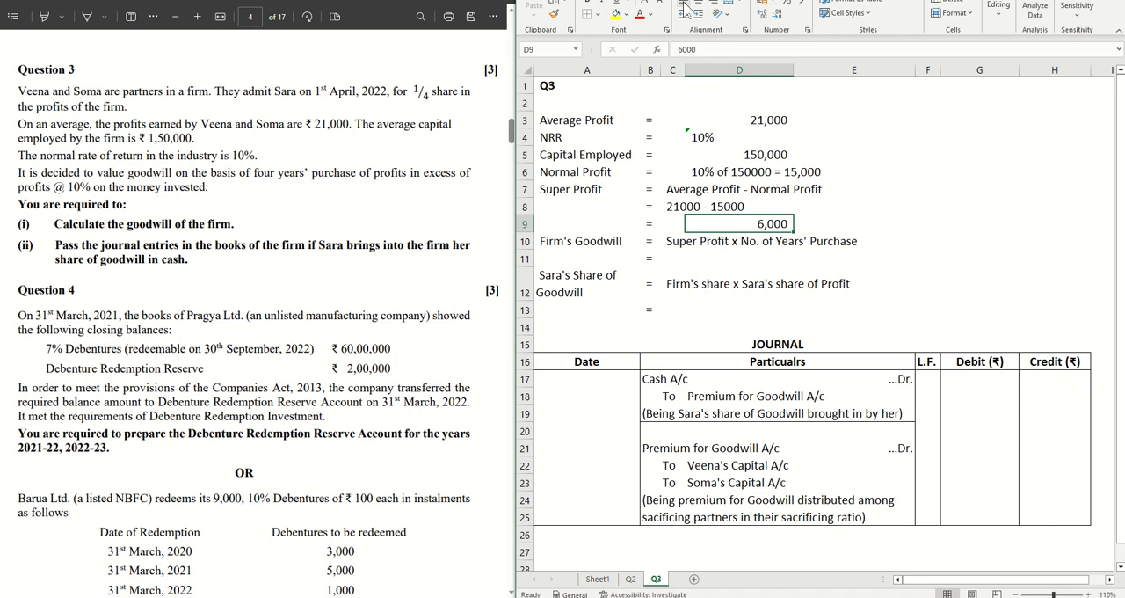
Write the firm's goodwill working '6000 x 4 = 24,000'.
{"action": "left_click", "coordinate": [738, 259]}
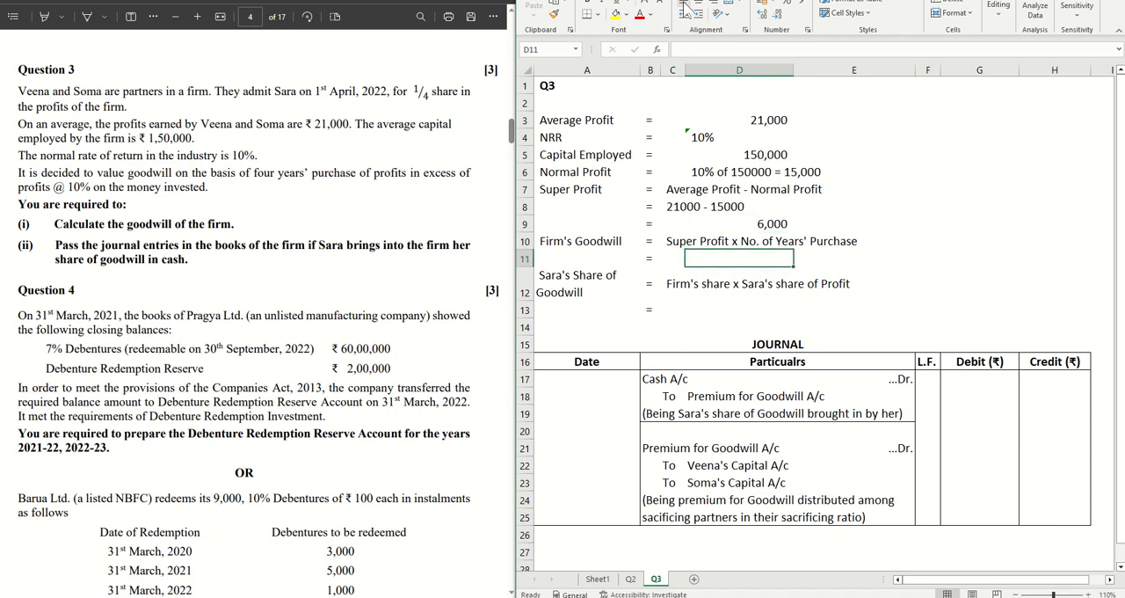
{"action": "left_click", "coordinate": [739, 224]}
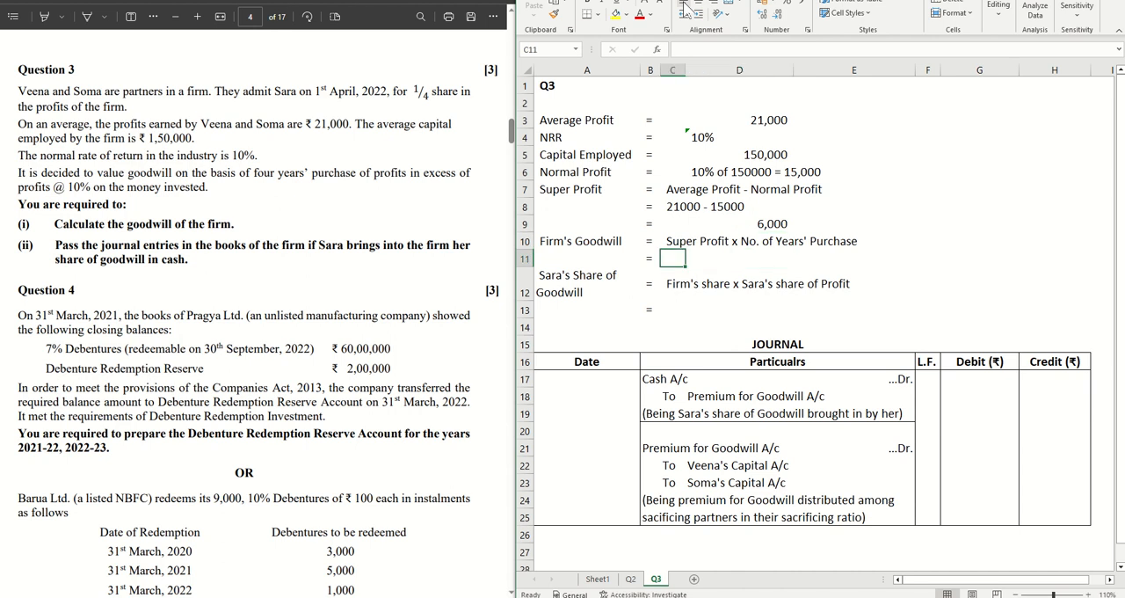
{"action": "left_click", "coordinate": [738, 258]}
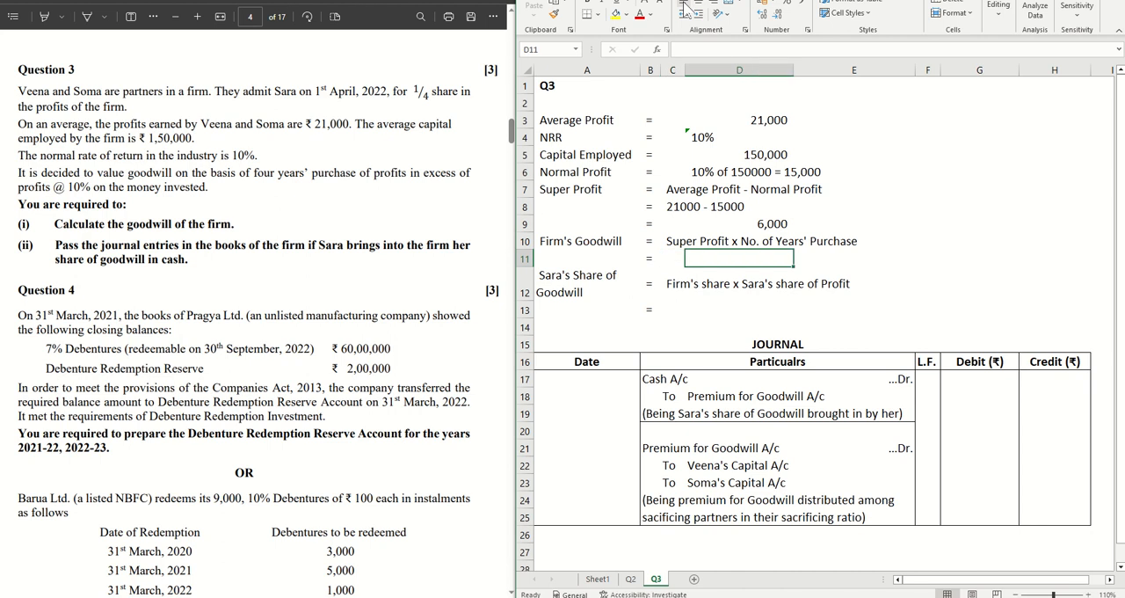
{"action": "type", "text": "6000 x"}
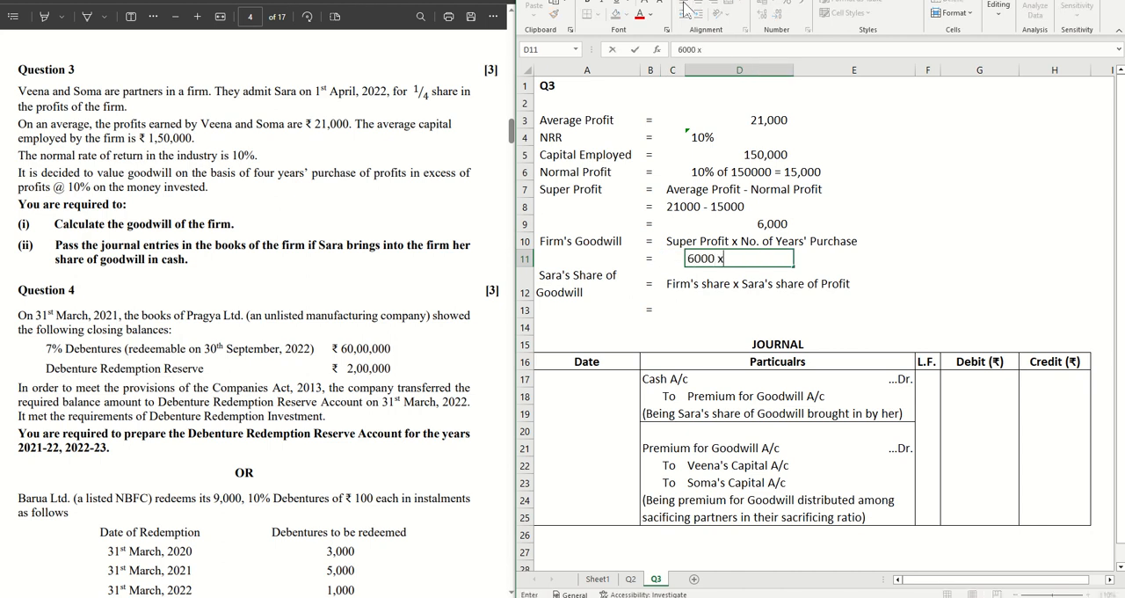
{"action": "type", "text": "4"}
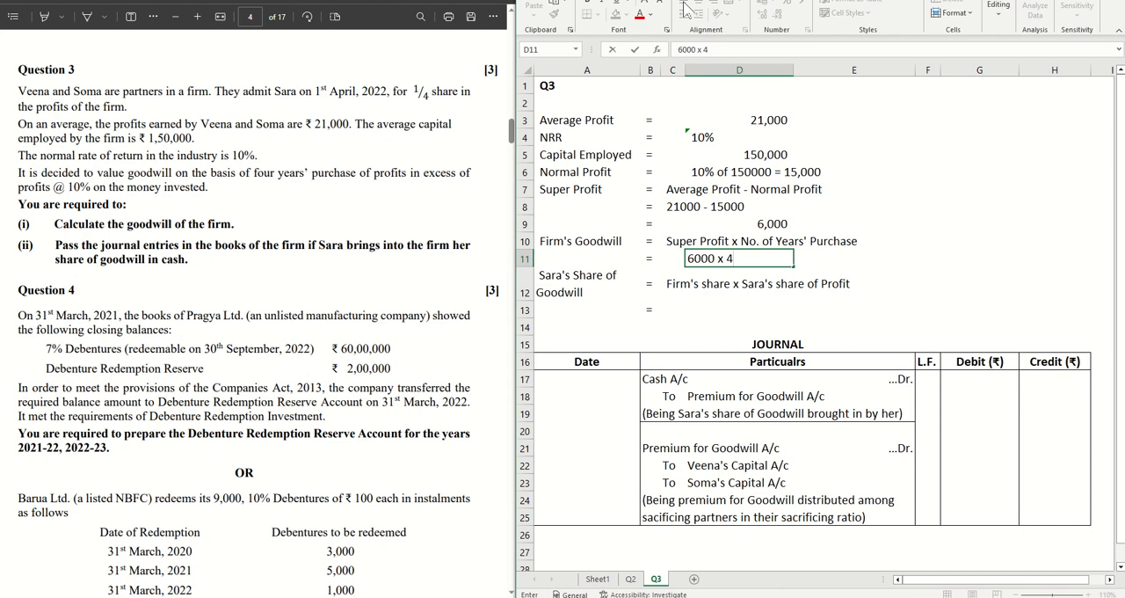
{"action": "type", "text": "= 24,000"}
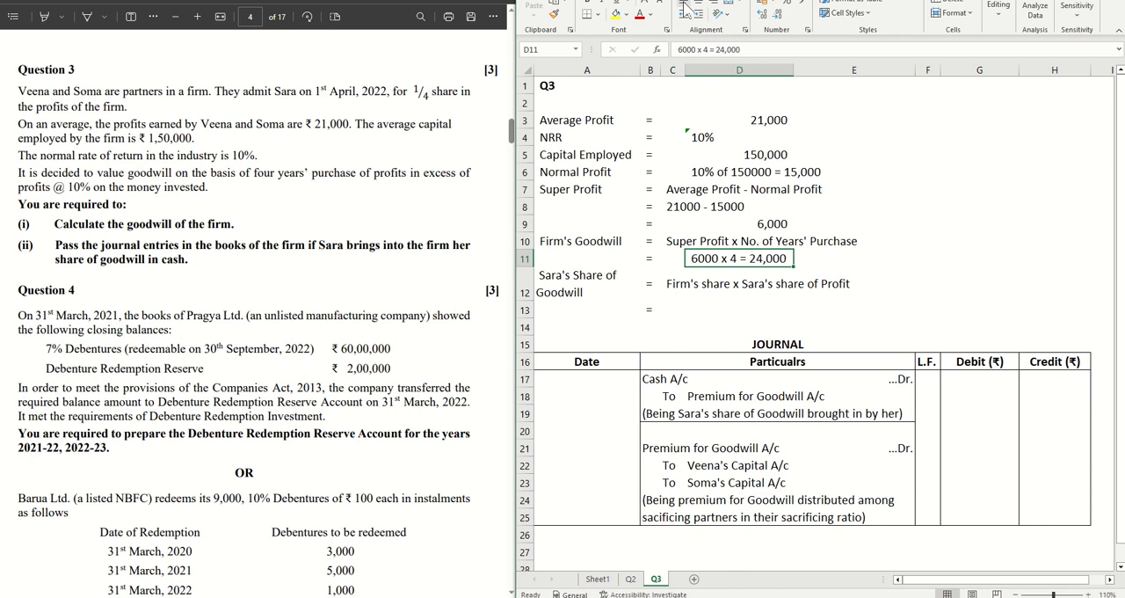
Merge the super profit line to read '21000 - 15000 = 6,000'.
{"action": "left_click", "coordinate": [739, 224]}
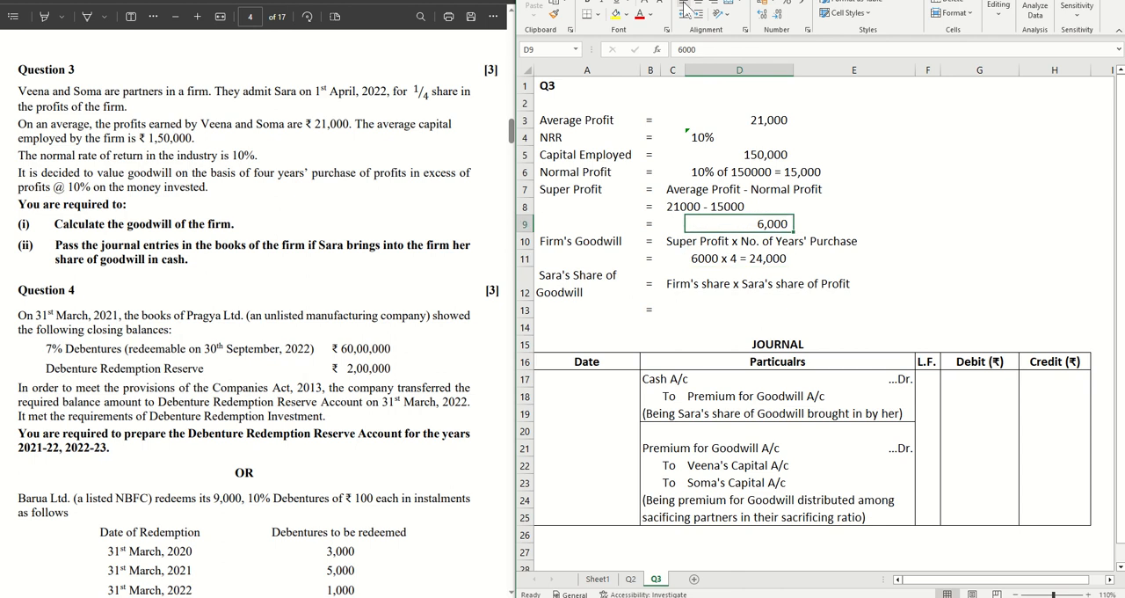
{"action": "left_click", "coordinate": [672, 206]}
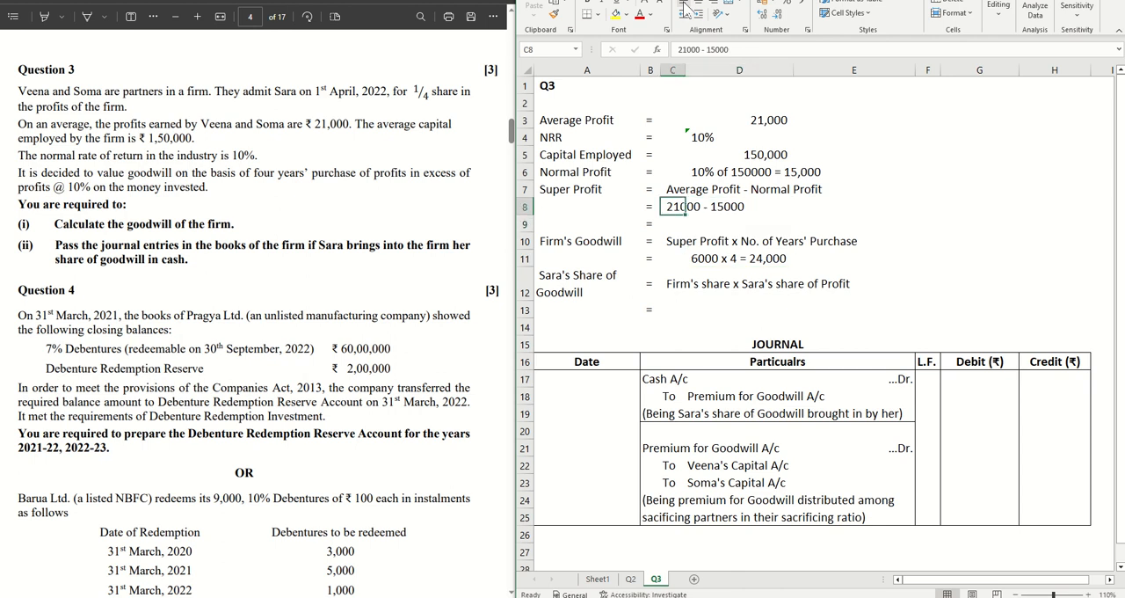
{"action": "type", "text": "= 6,000"}
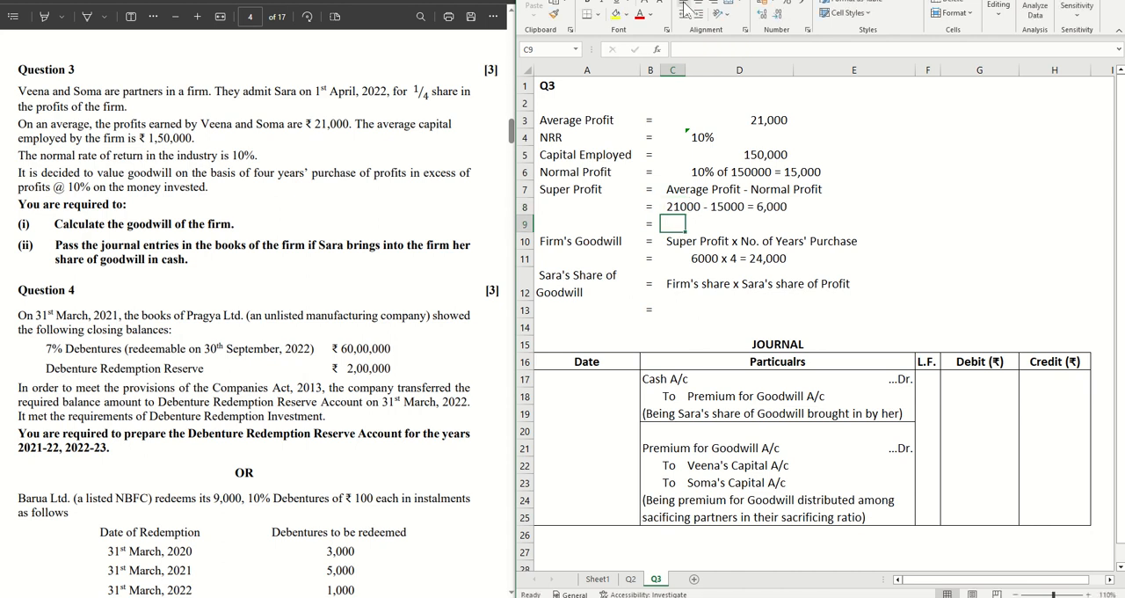
{"action": "left_click", "coordinate": [672, 284]}
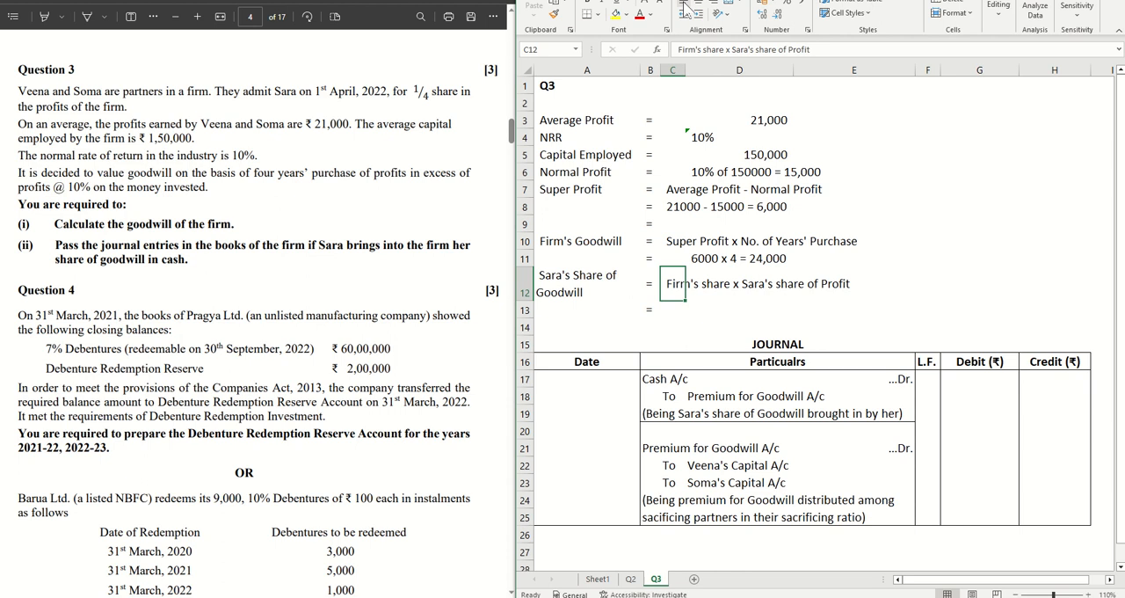
{"action": "mouse_move", "coordinate": [651, 214]}
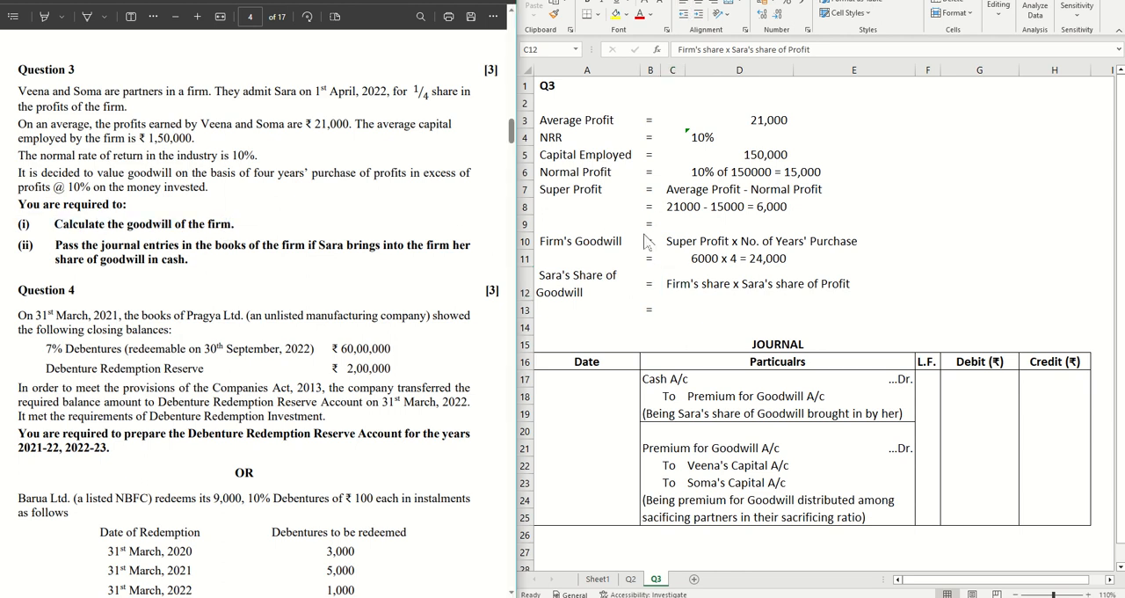
{"action": "left_click", "coordinate": [671, 283]}
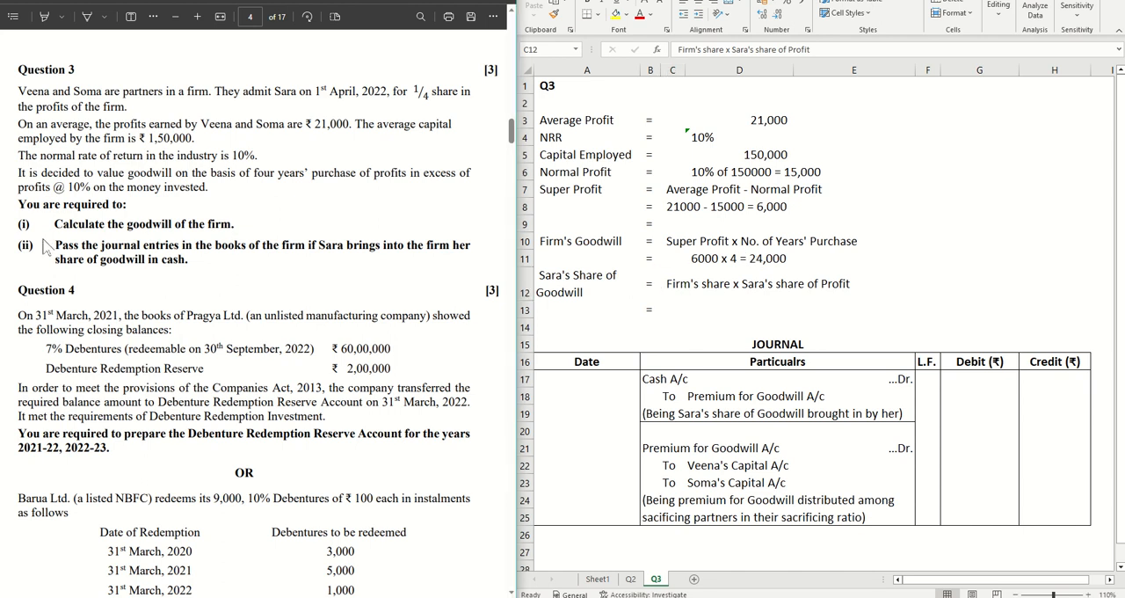
Write Sara's share of goodwill as '24000 x 1/4 = 6,000' below its formula.
{"action": "left_click", "coordinate": [738, 310]}
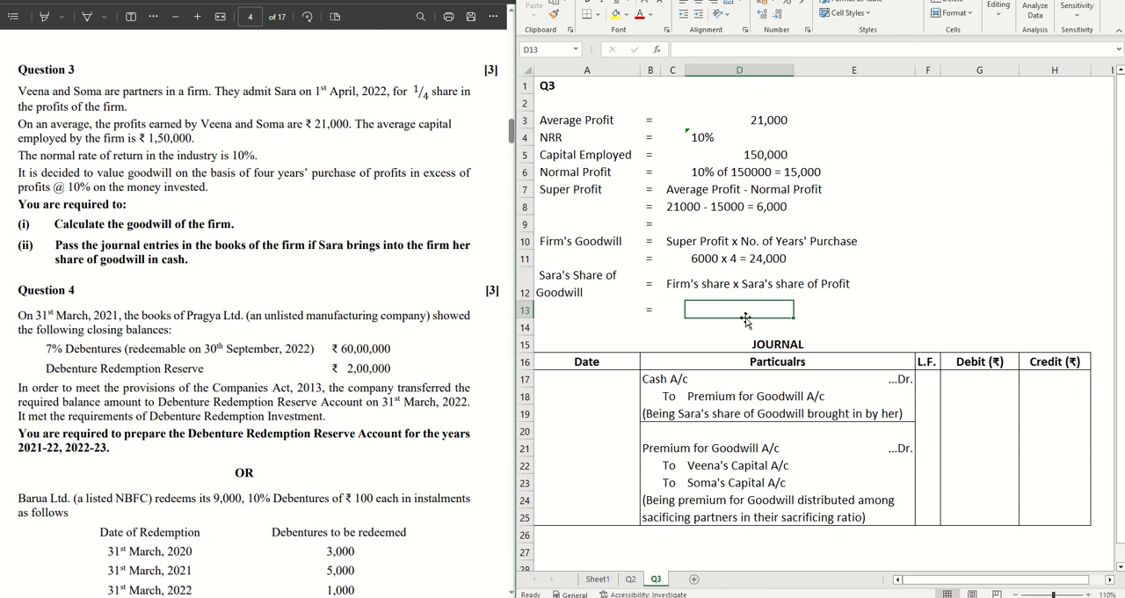
{"action": "type", "text": "24000 x 1"}
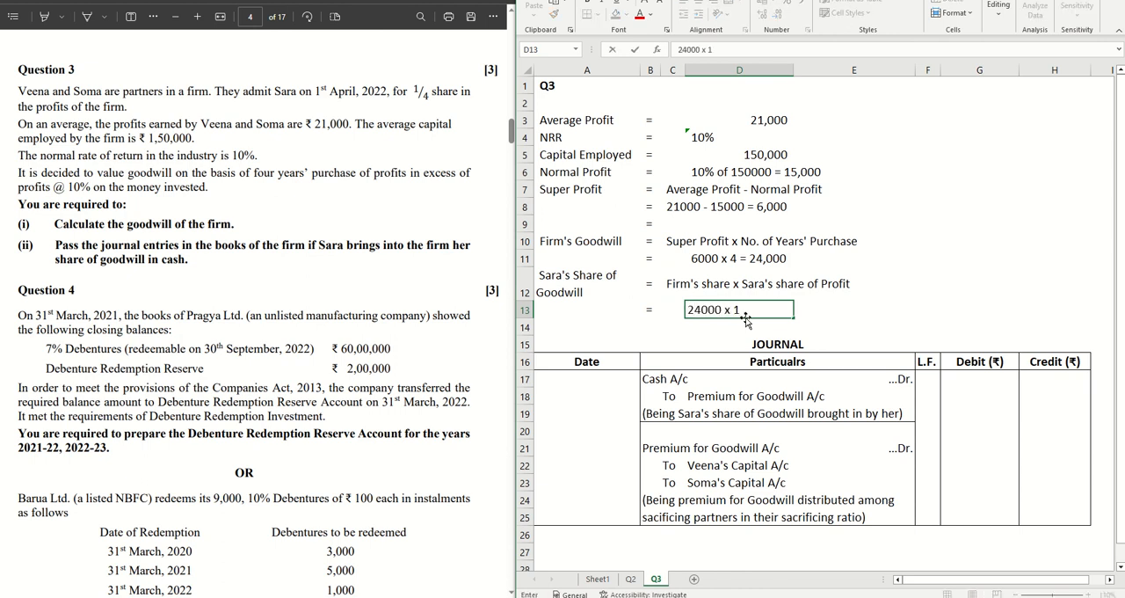
{"action": "type", "text": "/4 = 6,000"}
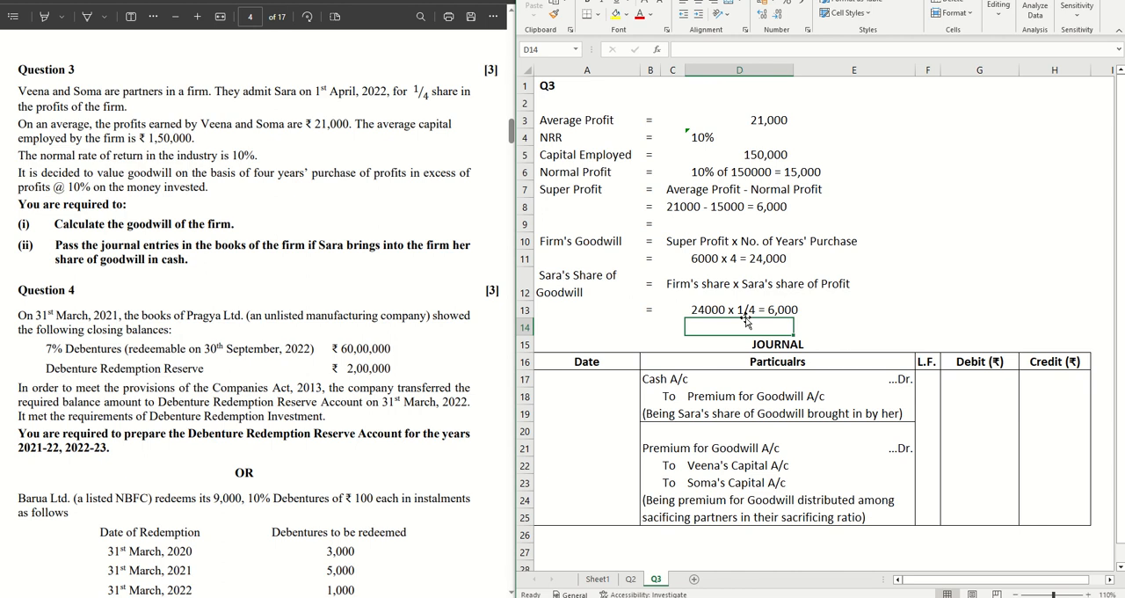
{"action": "left_click", "coordinate": [739, 309]}
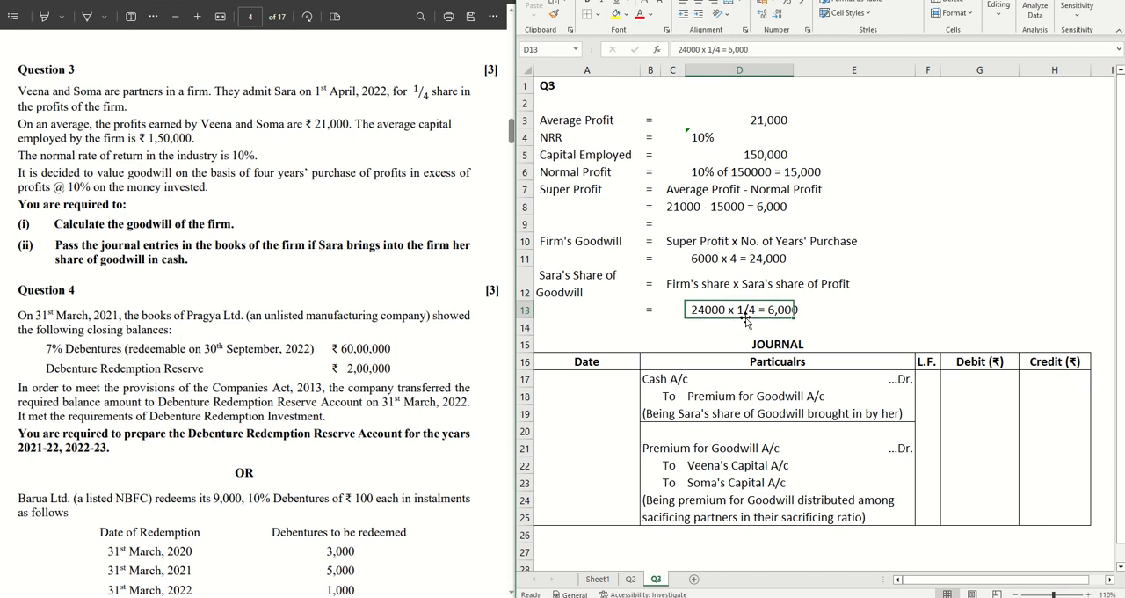
{"action": "left_click", "coordinate": [717, 378]}
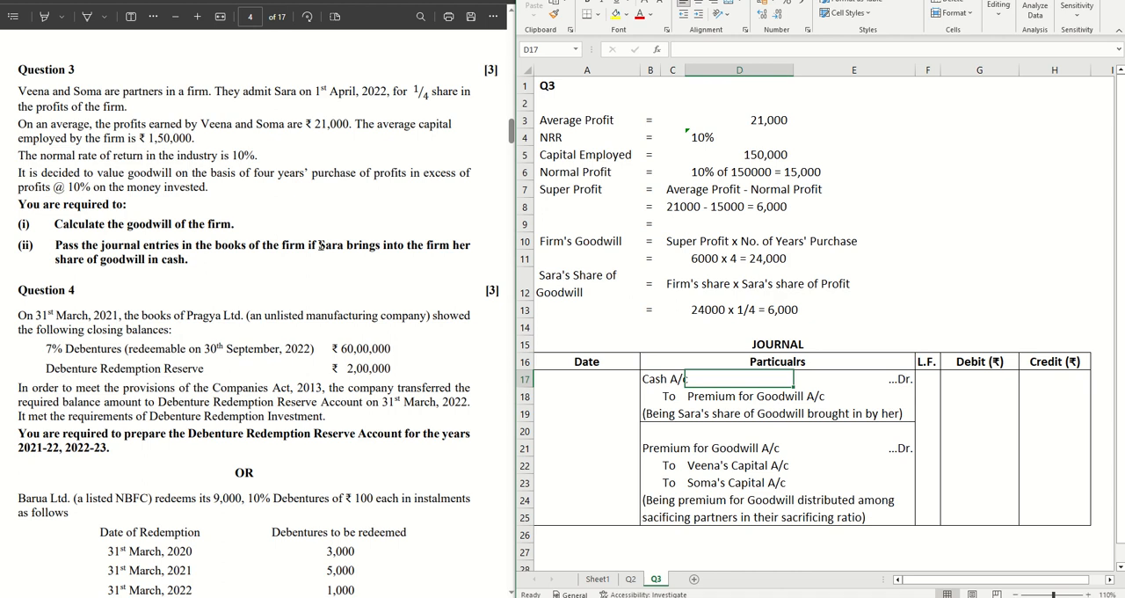
{"action": "mouse_move", "coordinate": [56, 282]}
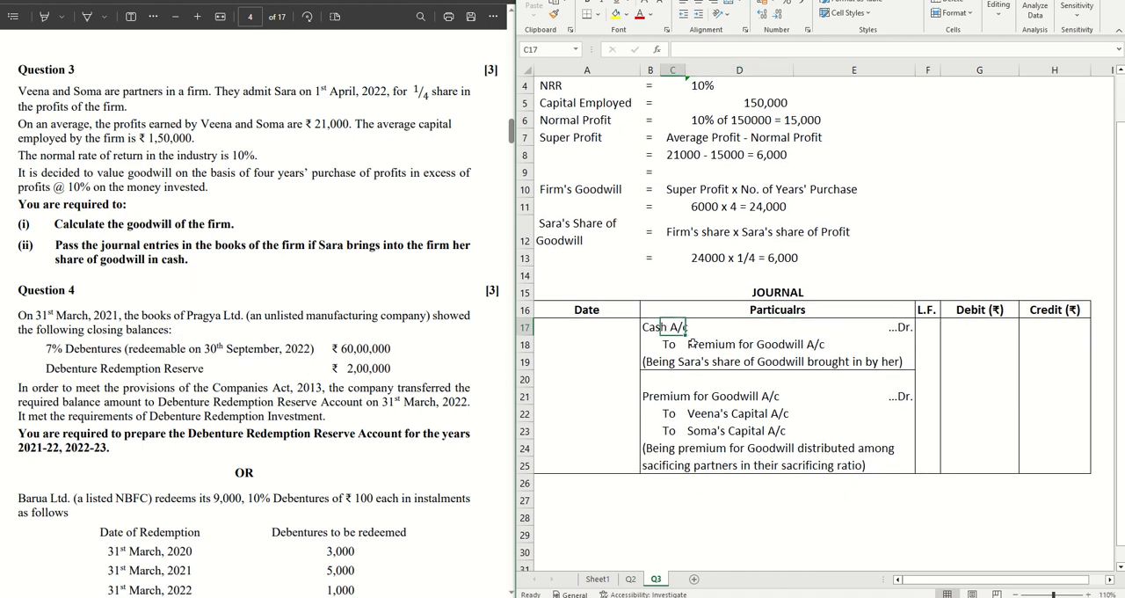
Record 6,000 as the Cash A/c debit and Premium for Goodwill credit in the first journal entry.
{"action": "left_click", "coordinate": [739, 343]}
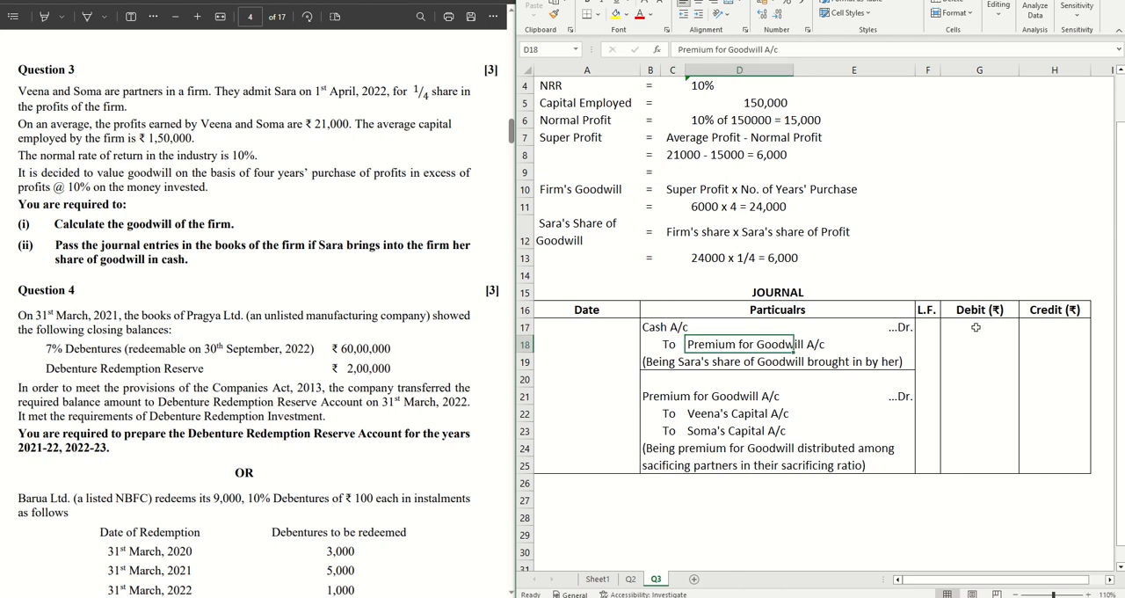
{"action": "left_click", "coordinate": [979, 327]}
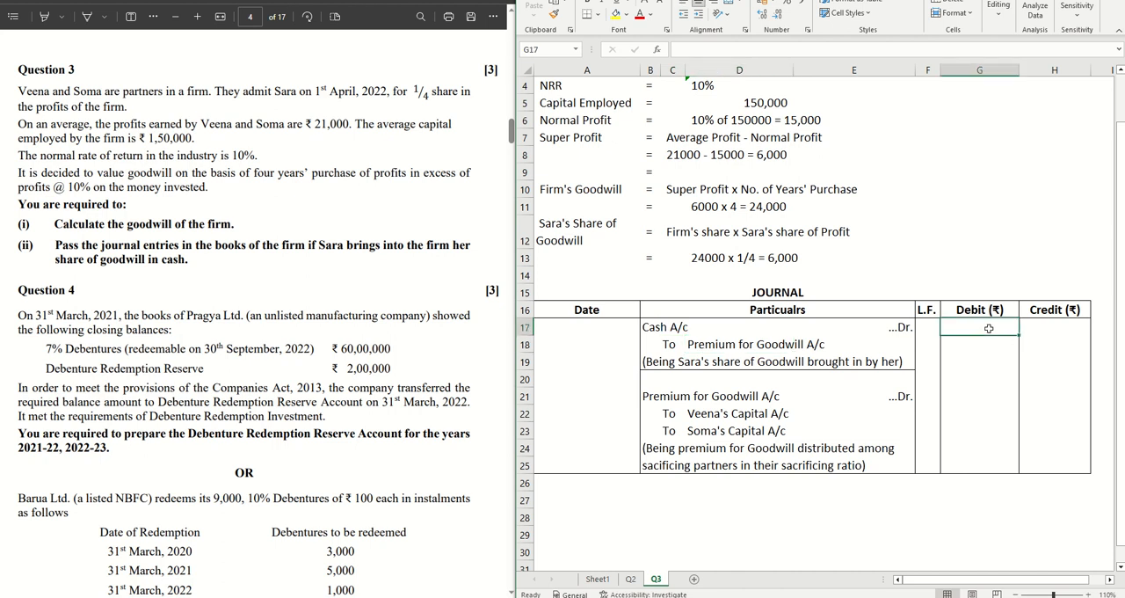
{"action": "type", "text": "6,000"}
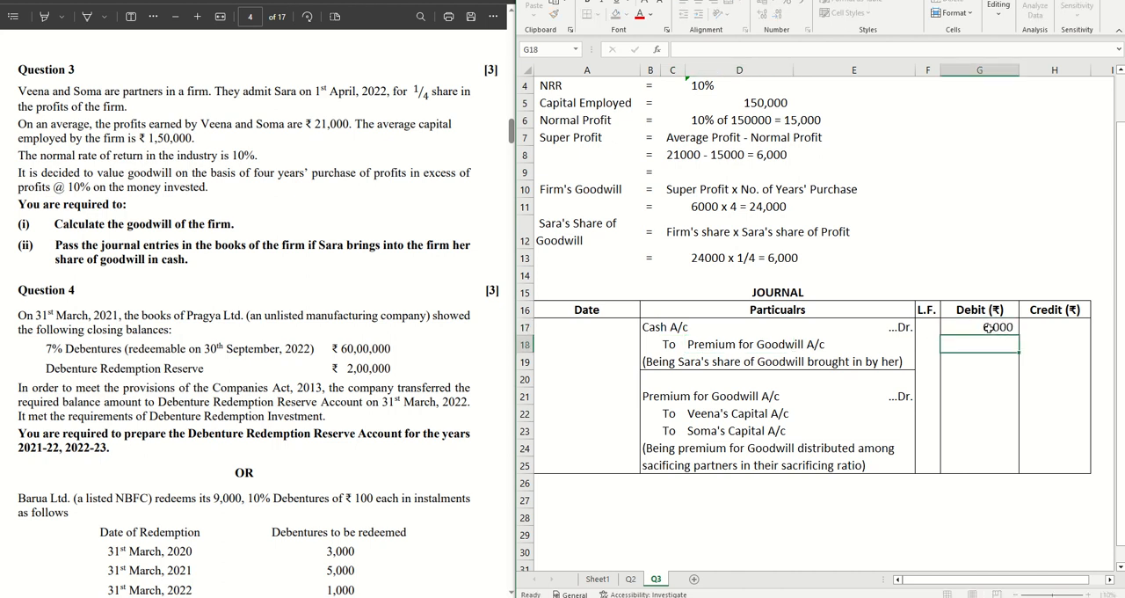
{"action": "left_click", "coordinate": [1054, 343]}
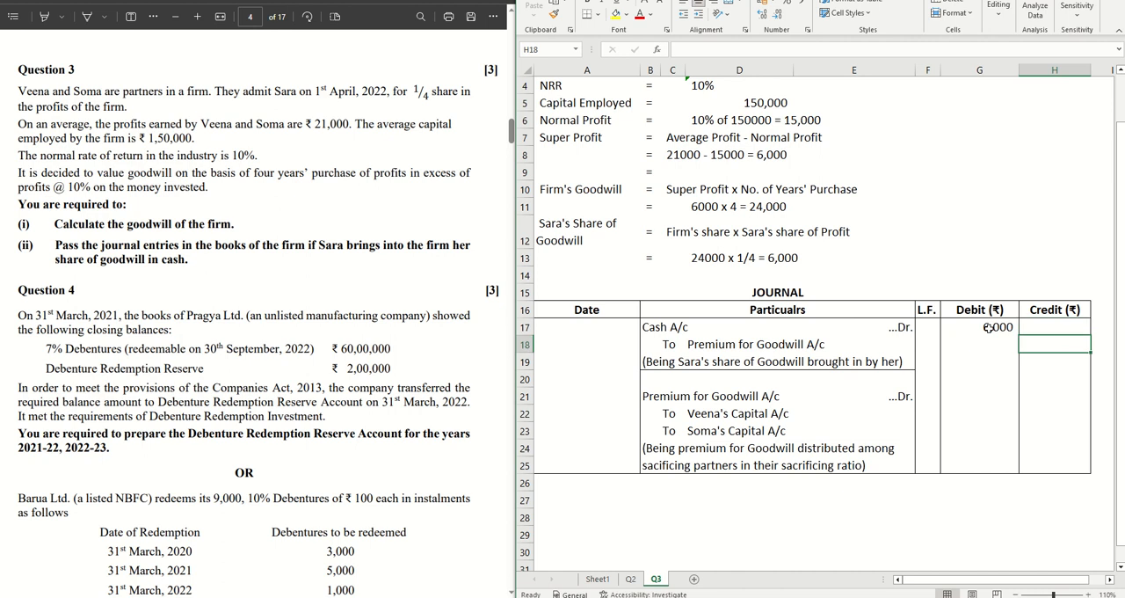
{"action": "type", "text": "6000"}
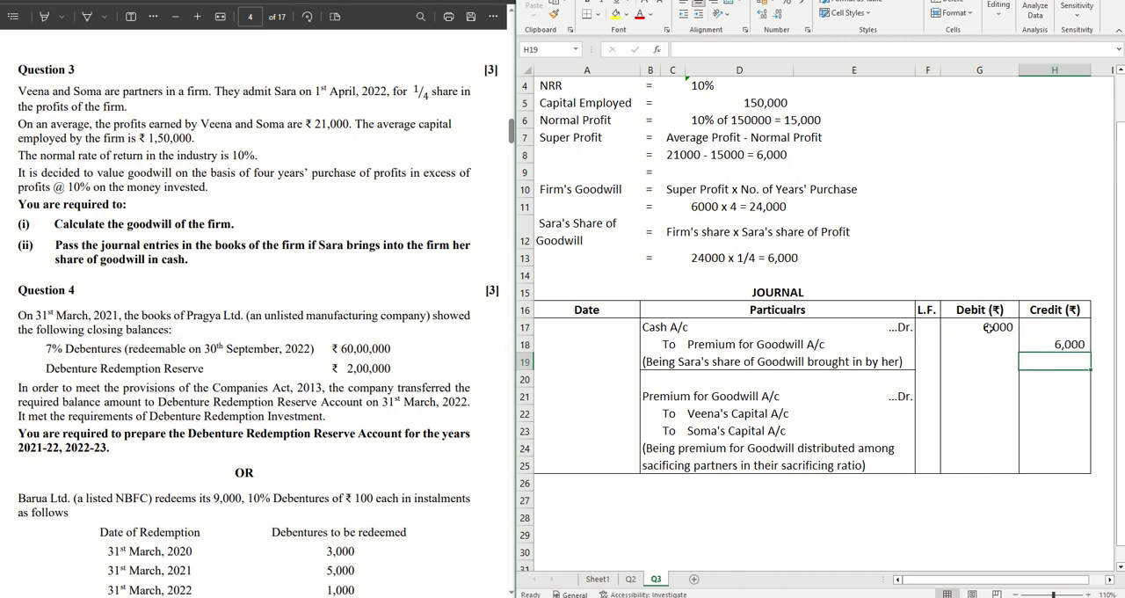
Review the first entry's narration and the second entry's account lines.
{"action": "left_click", "coordinate": [738, 362]}
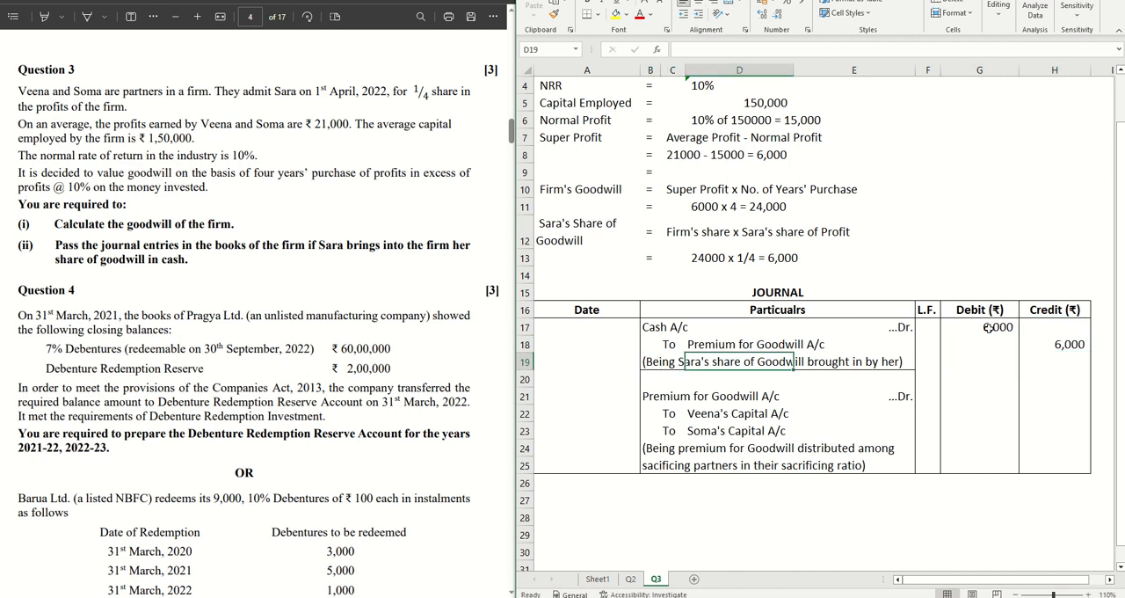
{"action": "left_click", "coordinate": [739, 413]}
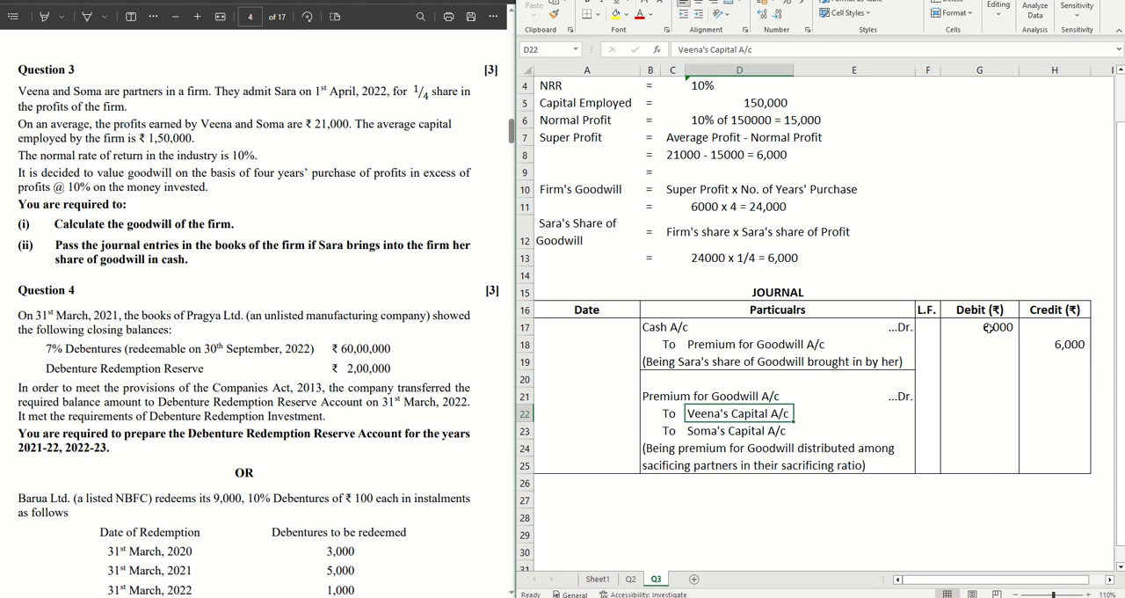
{"action": "left_click", "coordinate": [738, 395]}
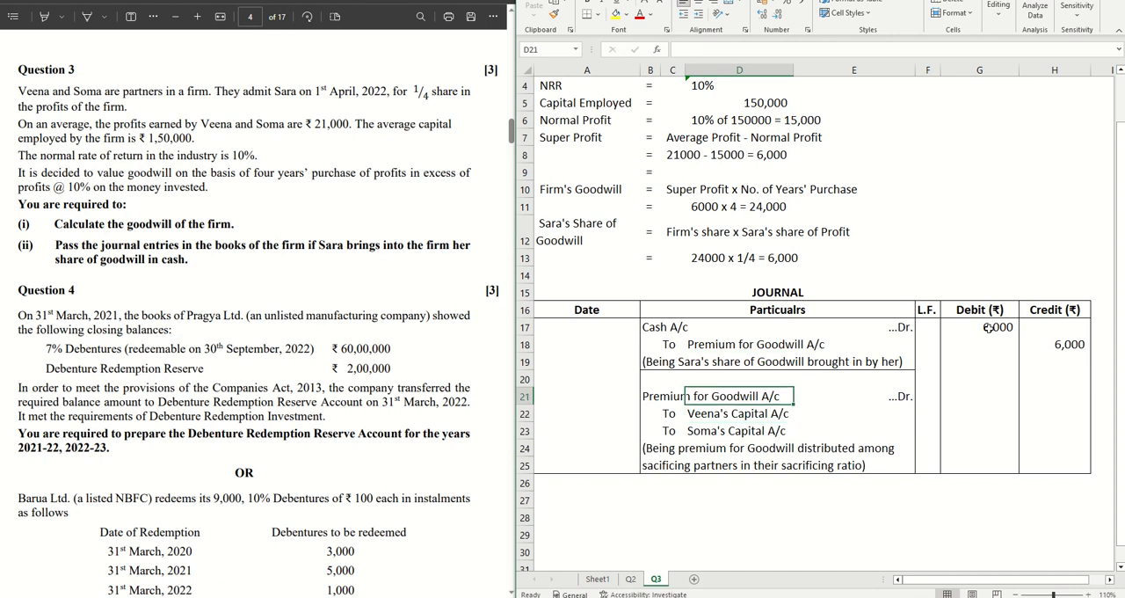
{"action": "left_click", "coordinate": [650, 396]}
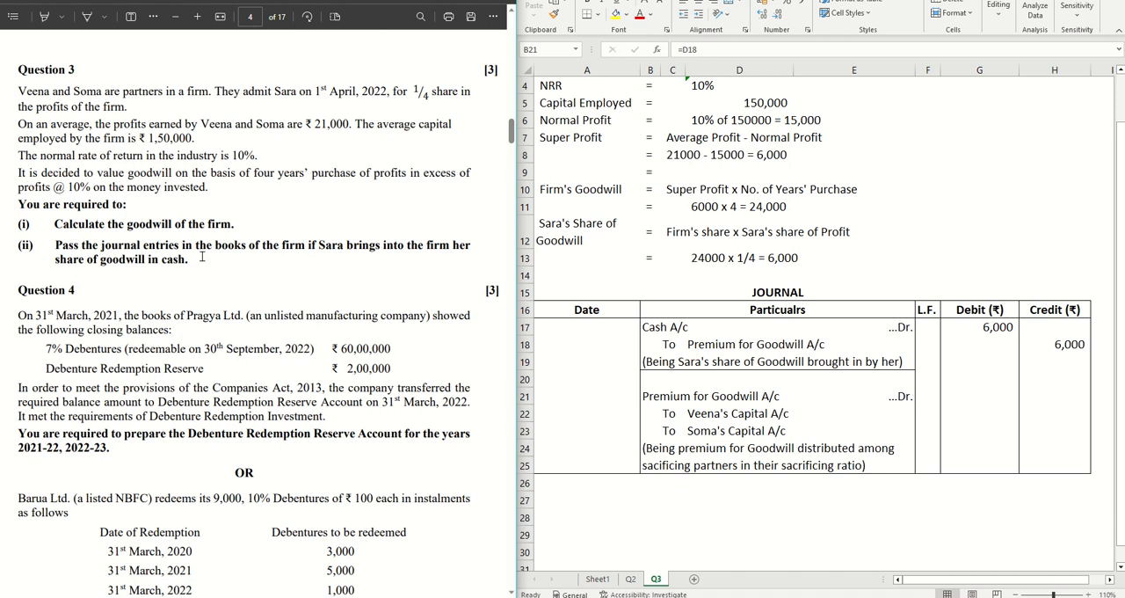
{"action": "mouse_move", "coordinate": [204, 255]}
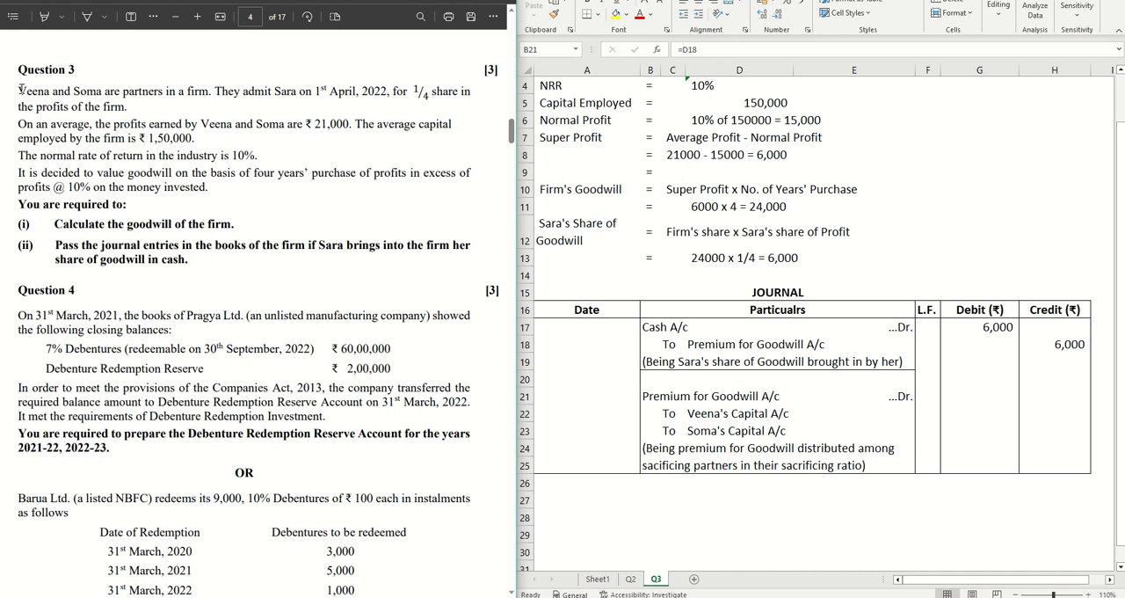
{"action": "mouse_move", "coordinate": [642, 408]}
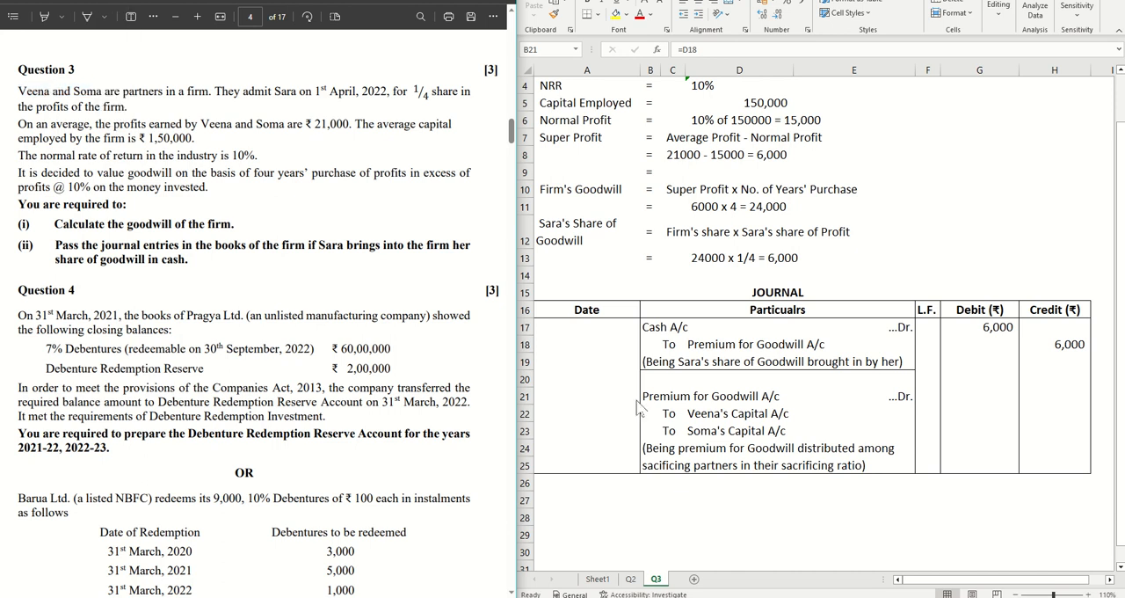
Debit Premium for Goodwill 6,000 and credit Veena's capital 3,000 in the second entry.
{"action": "left_click", "coordinate": [978, 396]}
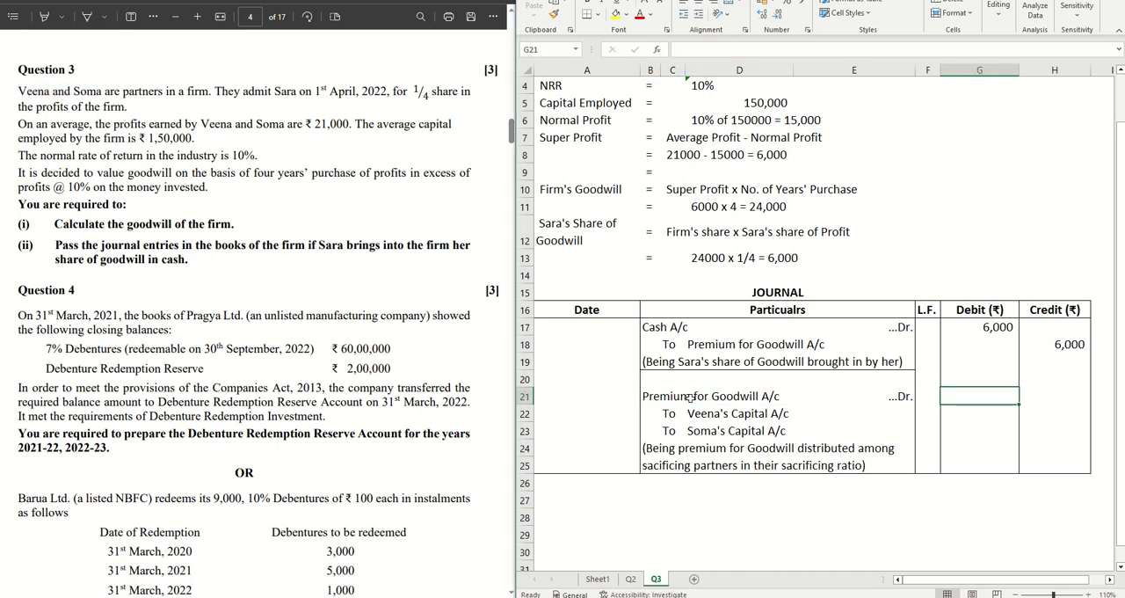
{"action": "type", "text": "6000"}
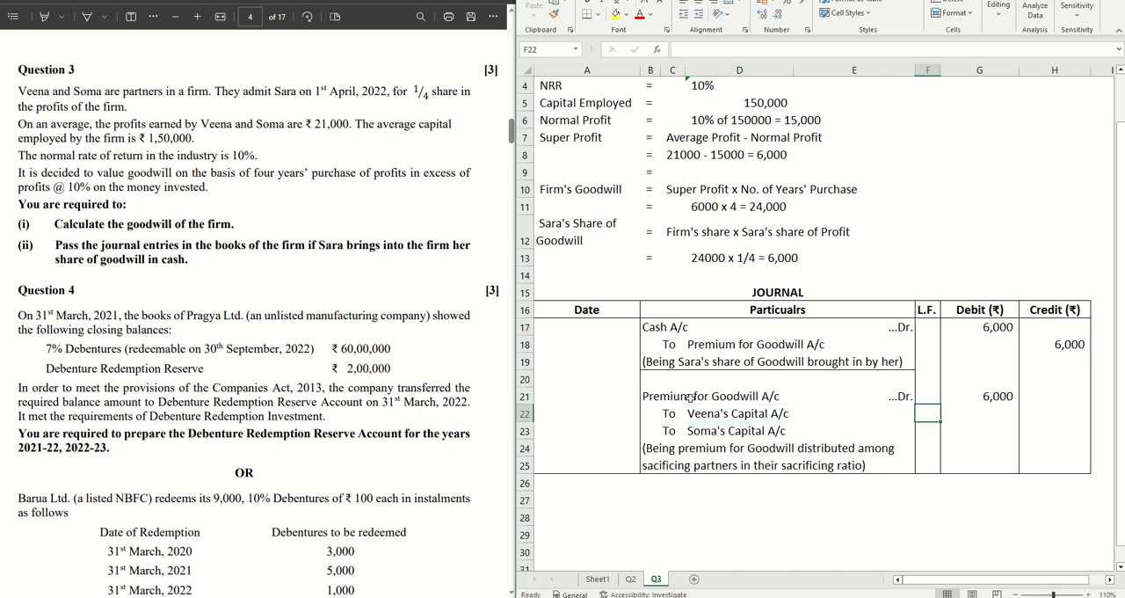
{"action": "left_click", "coordinate": [1055, 414]}
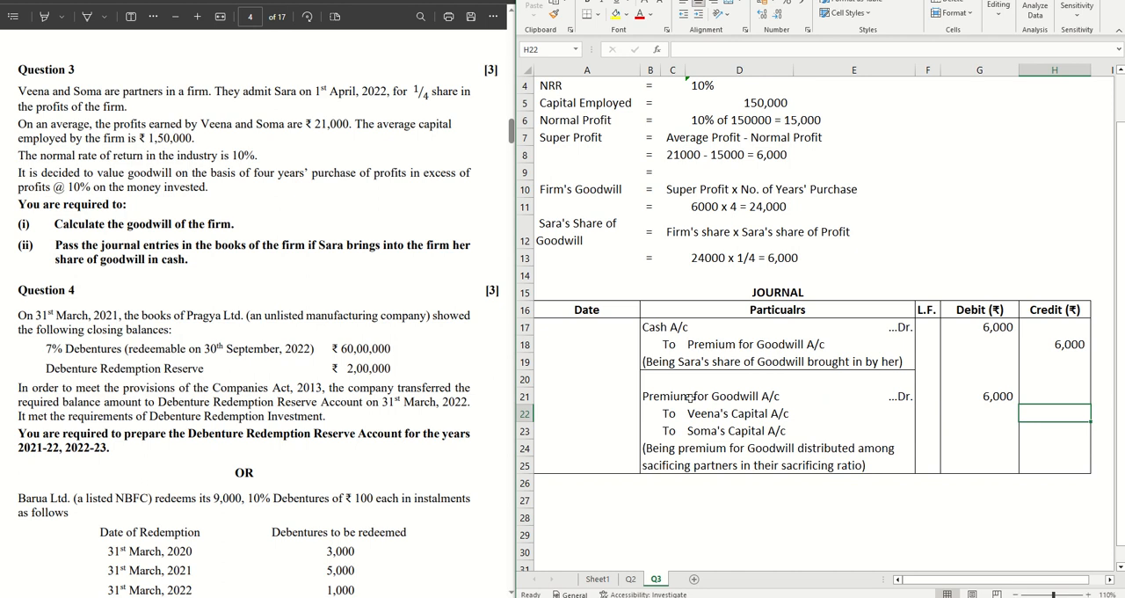
{"action": "type", "text": "3000"}
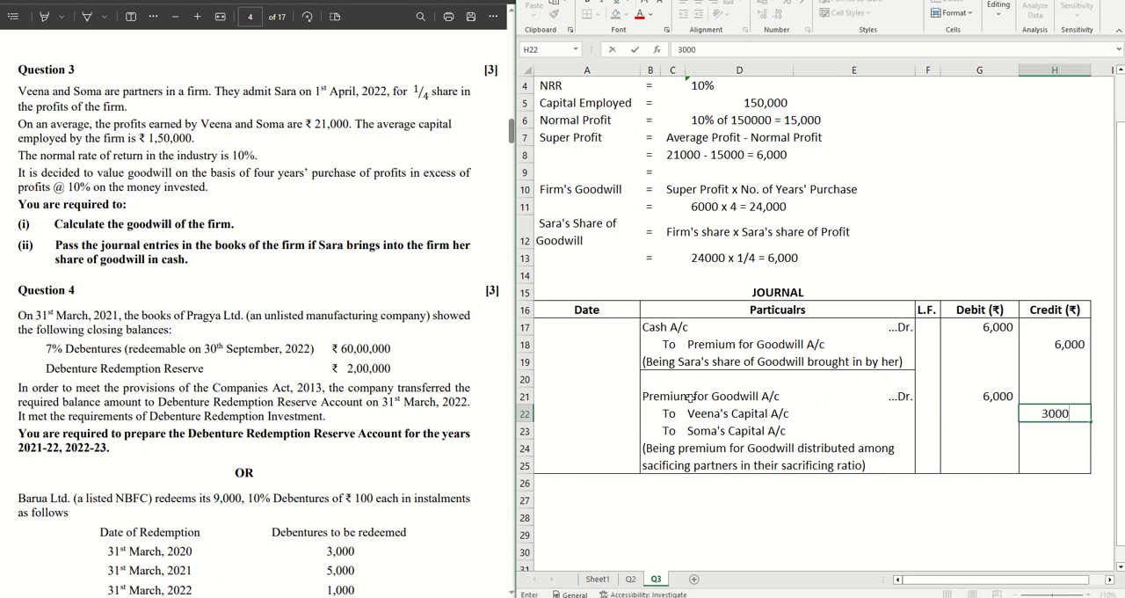
{"action": "key", "text": "enter"}
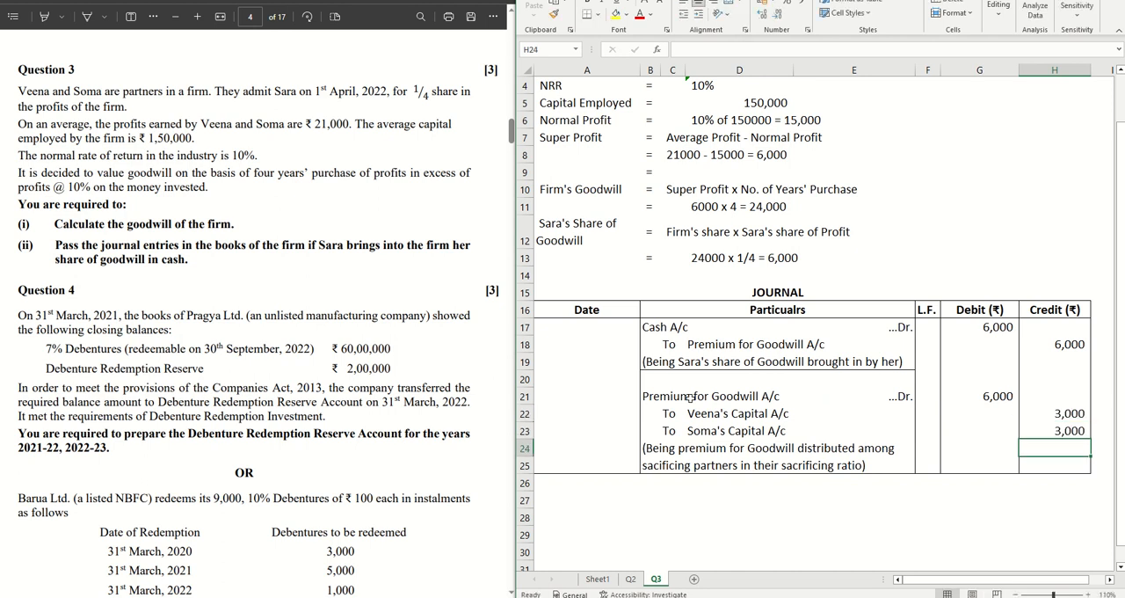
Check Soma's Capital A/c line and its 3,000 credit amount.
{"action": "left_click", "coordinate": [1055, 429]}
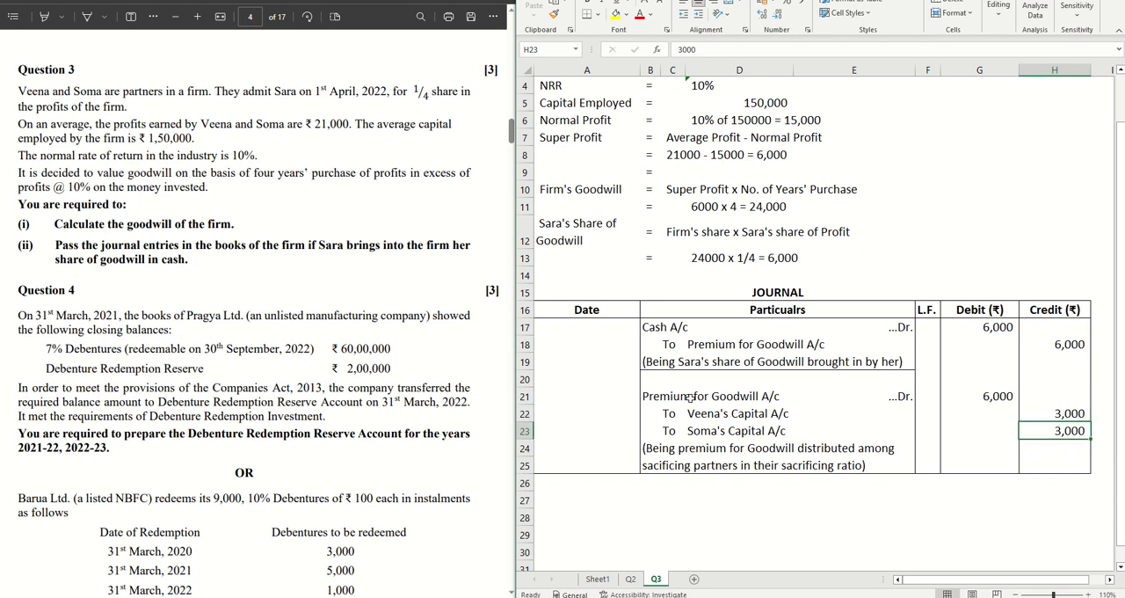
{"action": "left_click", "coordinate": [673, 431]}
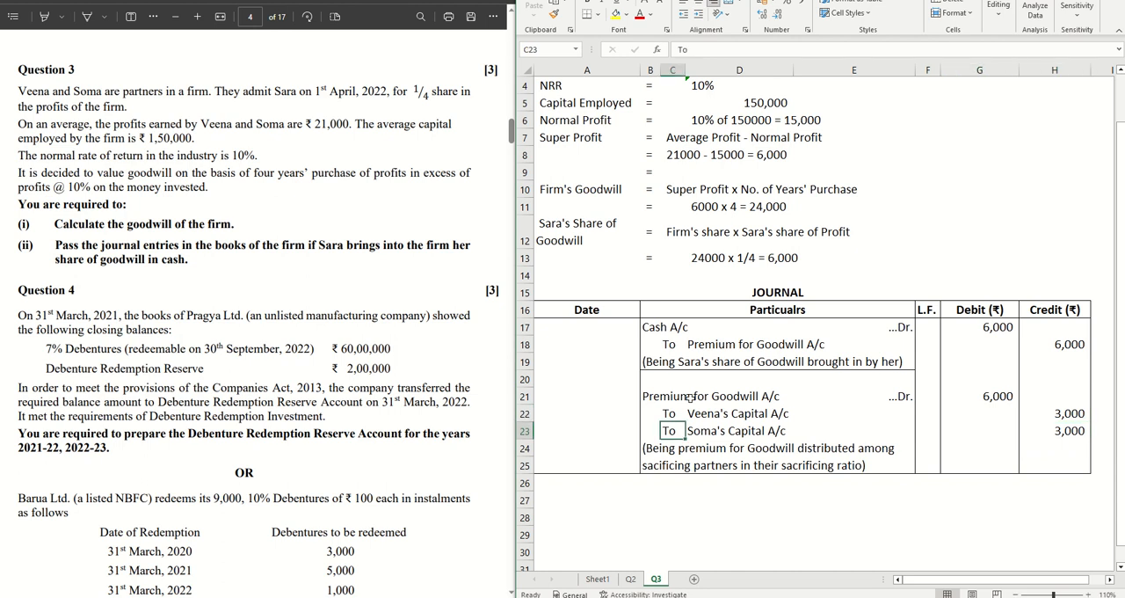
{"action": "left_click", "coordinate": [587, 429]}
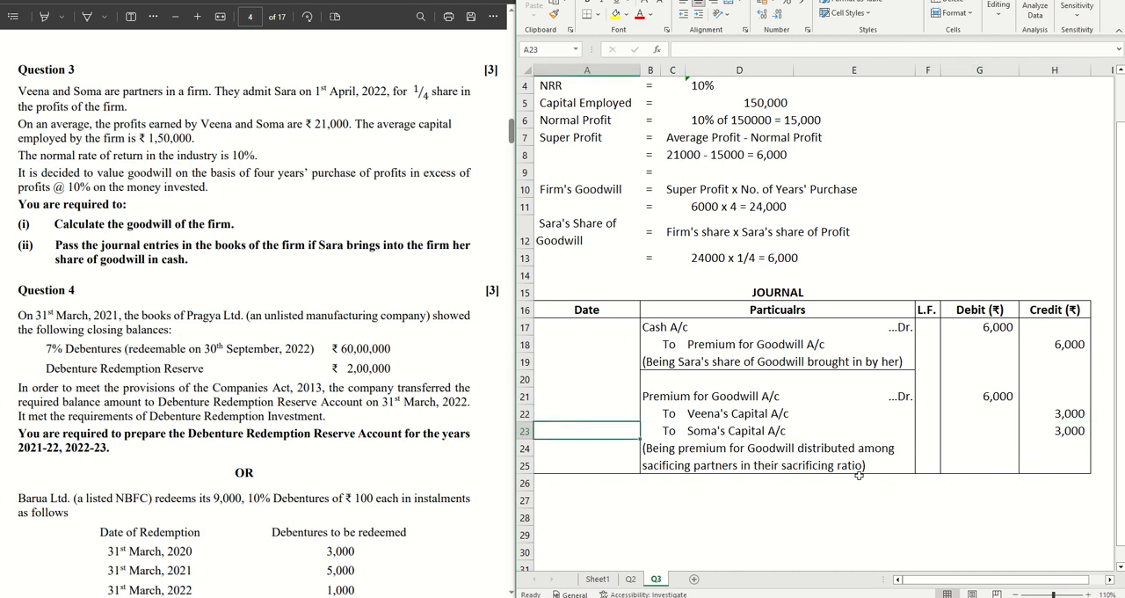